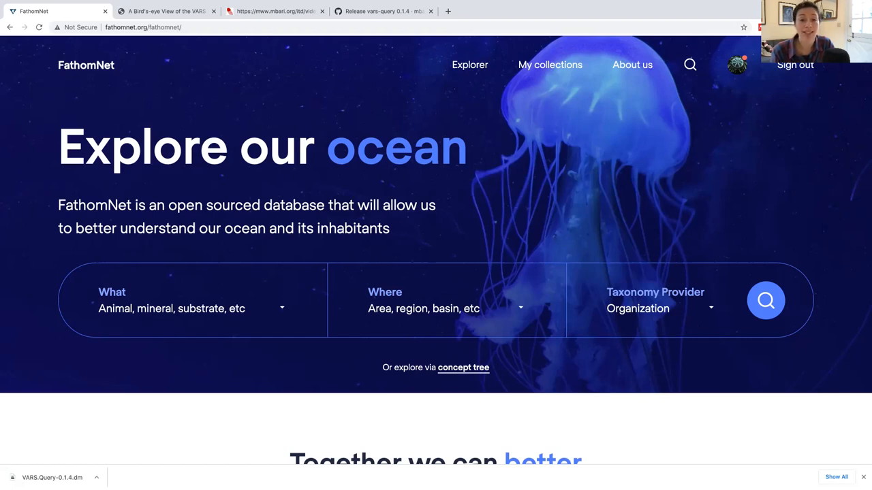
{"action": "mouse_move", "coordinate": [285, 183]}
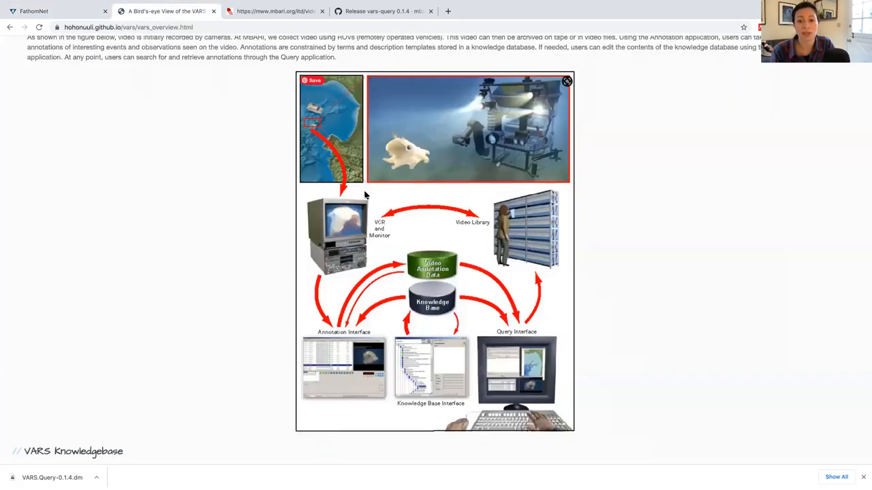
{"action": "mouse_move", "coordinate": [346, 228]}
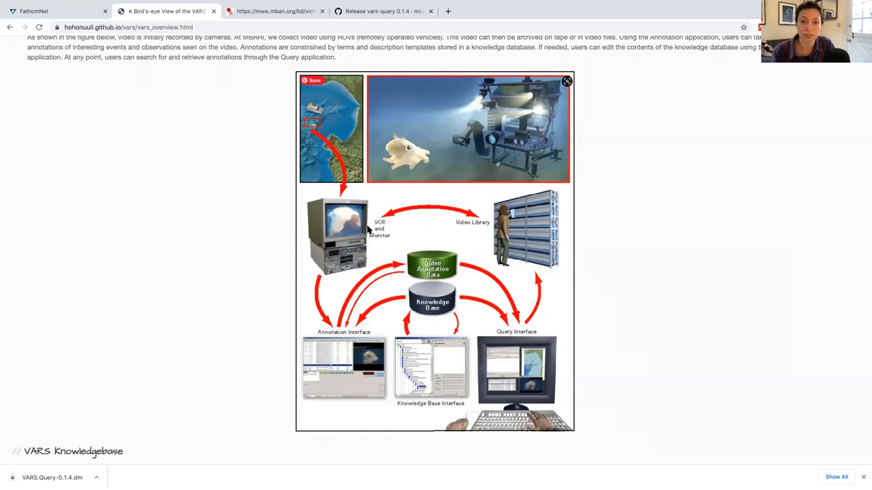
{"action": "mouse_move", "coordinate": [368, 230]}
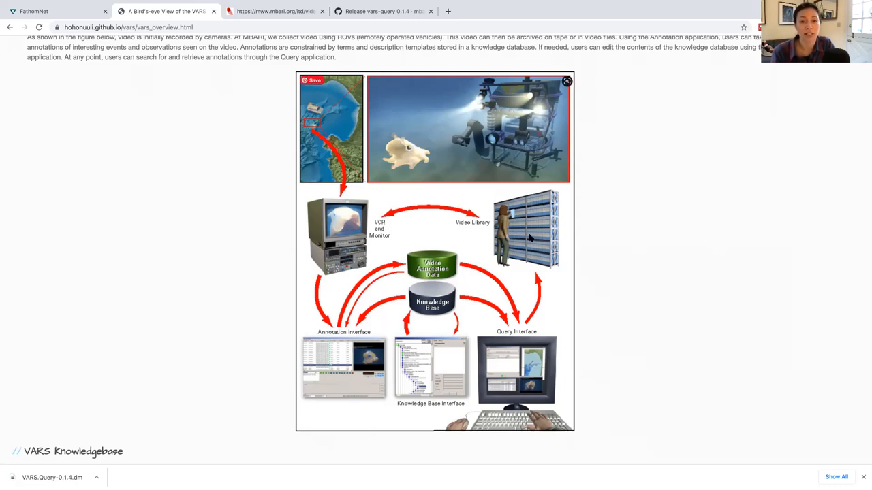
{"action": "mouse_move", "coordinate": [534, 243]}
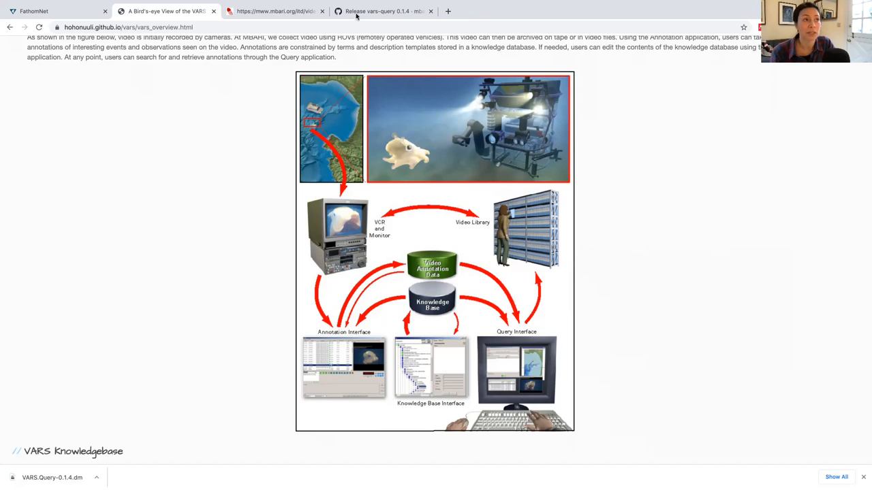
Switch Chrome to the mbari.org vars_stats.py page showing VARS annotation and observer counts
{"action": "left_click", "coordinate": [272, 11]}
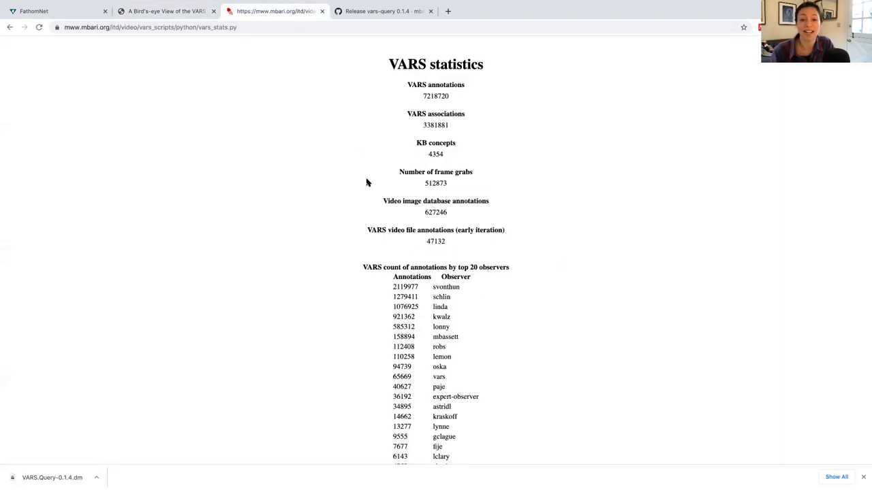
{"action": "mouse_move", "coordinate": [418, 96]}
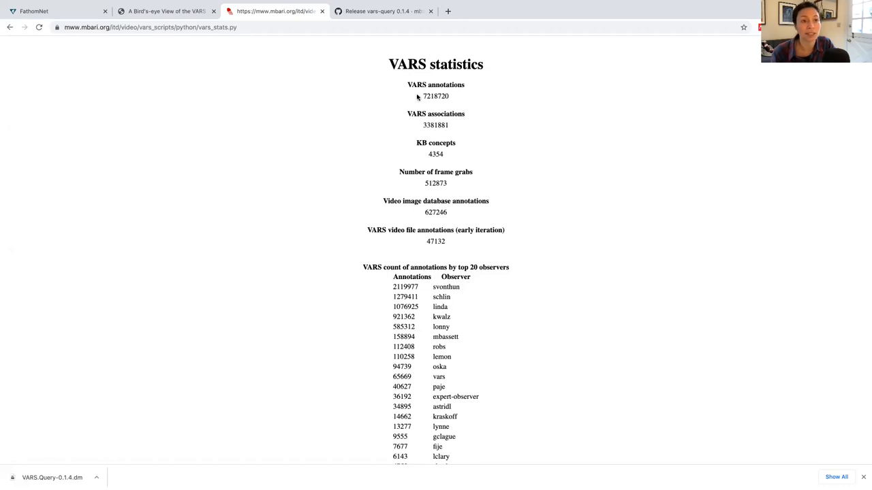
{"action": "mouse_move", "coordinate": [439, 170]}
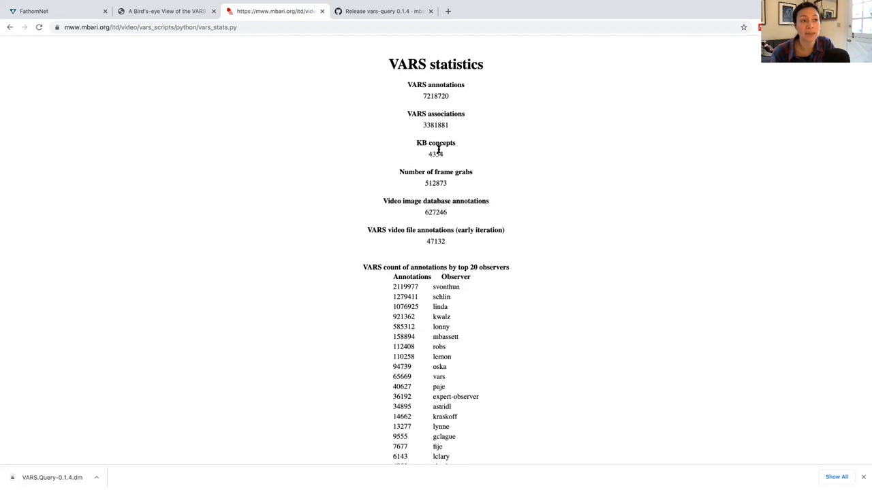
{"action": "mouse_move", "coordinate": [445, 183]}
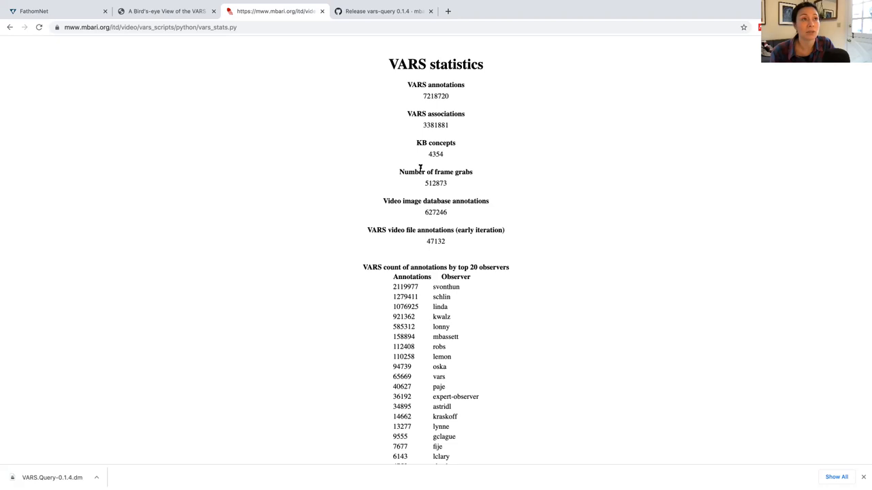
Switch to the GitHub vars-query 0.1.4 release page listing its installers
{"action": "left_click", "coordinate": [384, 11]}
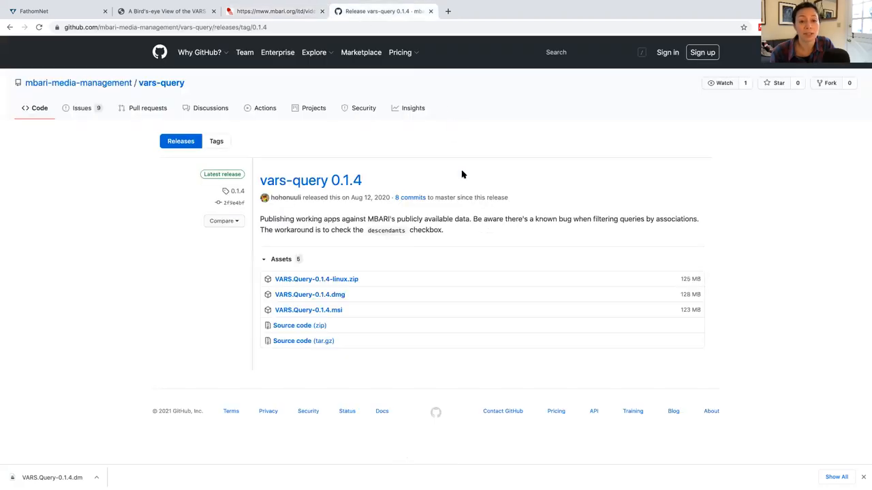
{"action": "mouse_move", "coordinate": [469, 192]}
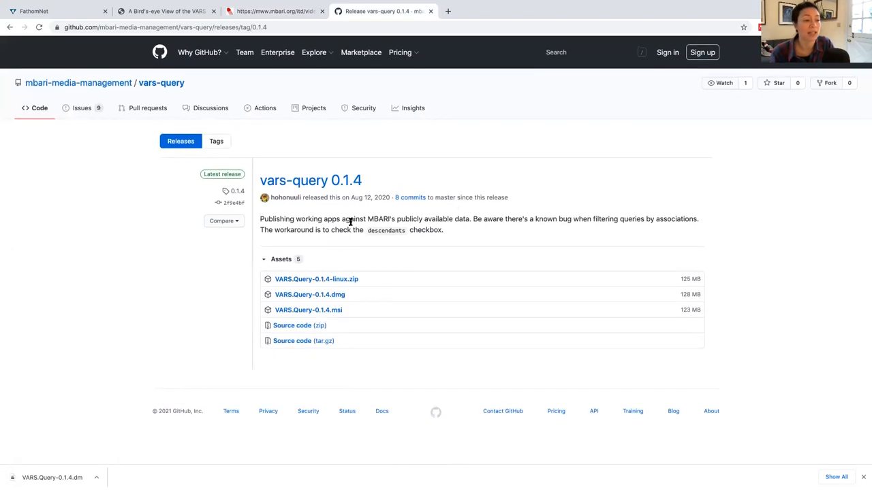
{"action": "mouse_move", "coordinate": [338, 276]}
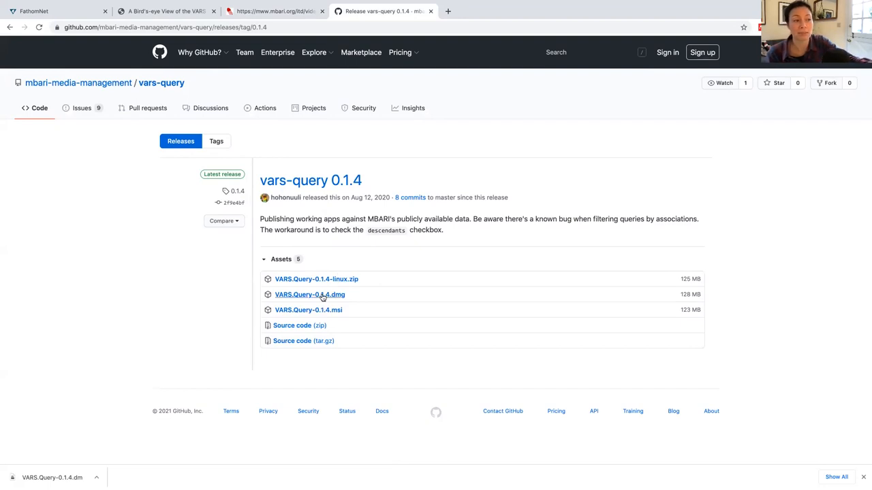
{"action": "mouse_move", "coordinate": [322, 298]}
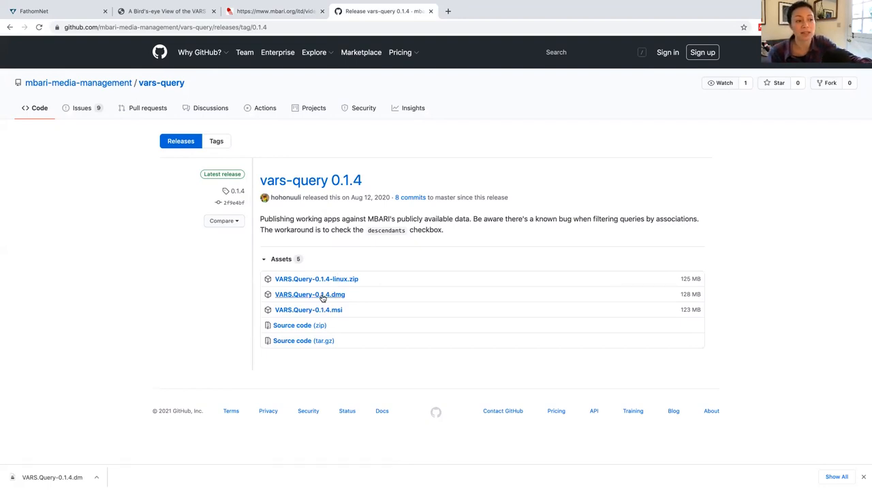
{"action": "mouse_move", "coordinate": [308, 310]}
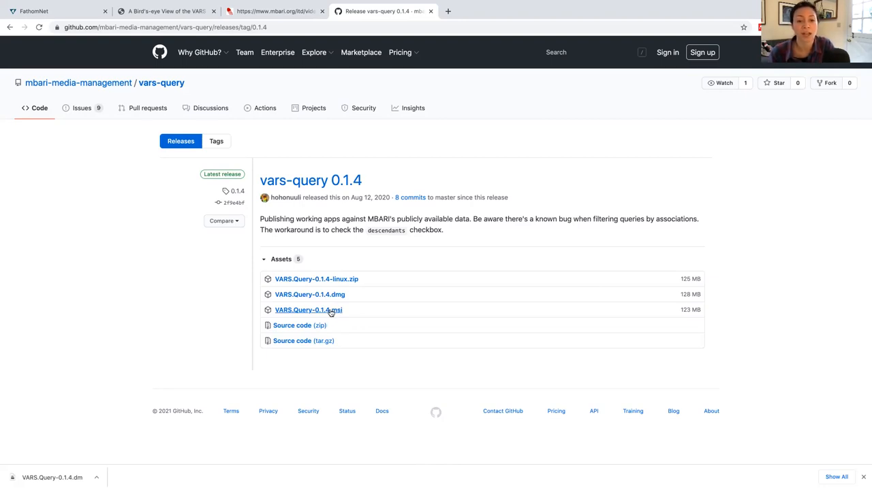
{"action": "mouse_move", "coordinate": [393, 338]}
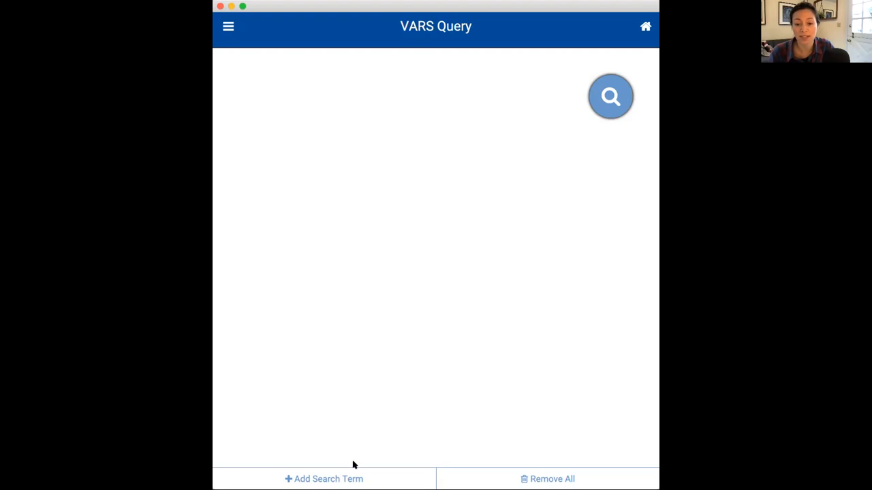
{"action": "mouse_move", "coordinate": [398, 225]}
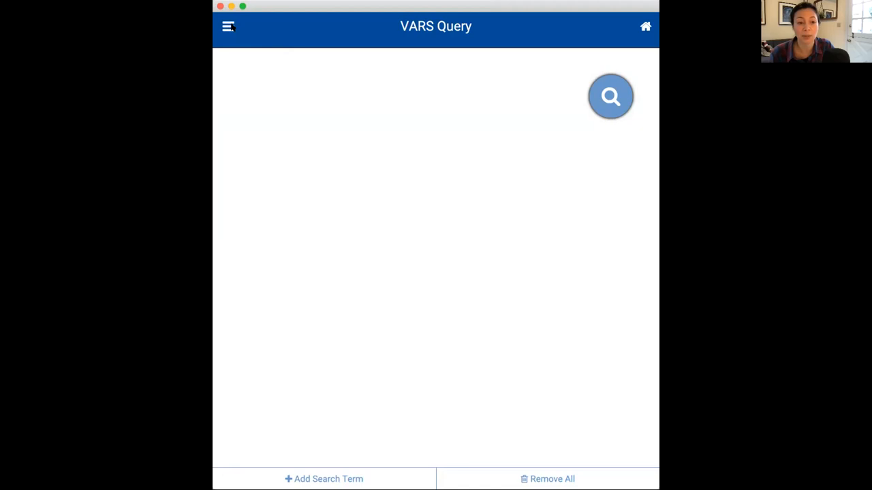
Show the side menu with Home, Refine Search and Customize Search, then hide it again
{"action": "left_click", "coordinate": [229, 26]}
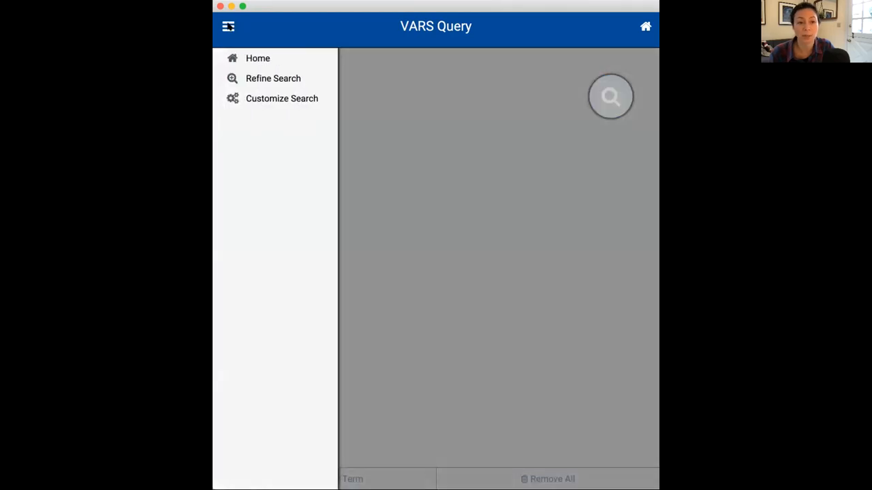
{"action": "left_click", "coordinate": [281, 98]}
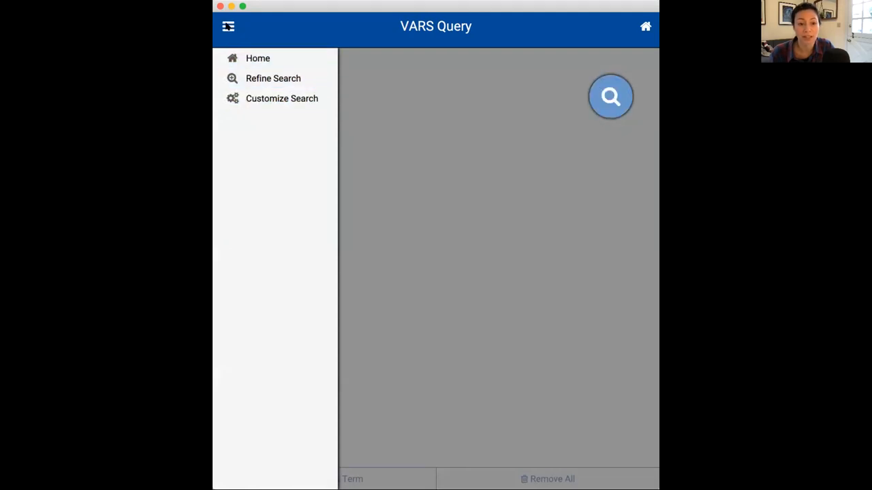
{"action": "left_click", "coordinate": [229, 26]}
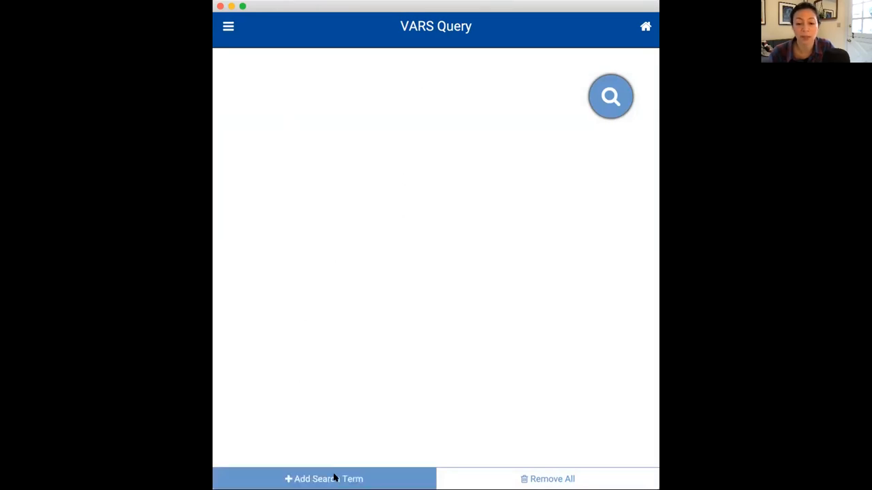
Add a new search term with the concept name Bathochordaeus entered
{"action": "left_click", "coordinate": [324, 480]}
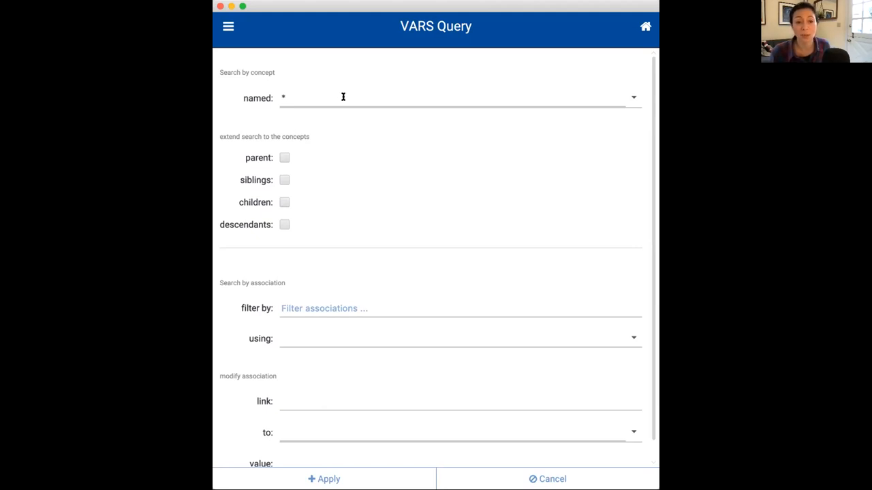
{"action": "left_click", "coordinate": [460, 98]}
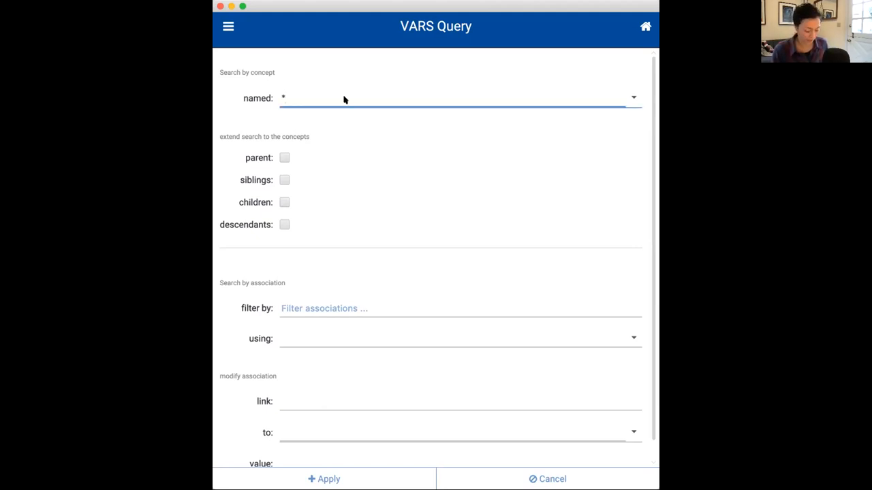
{"action": "type", "text": "Bathochordaeus"}
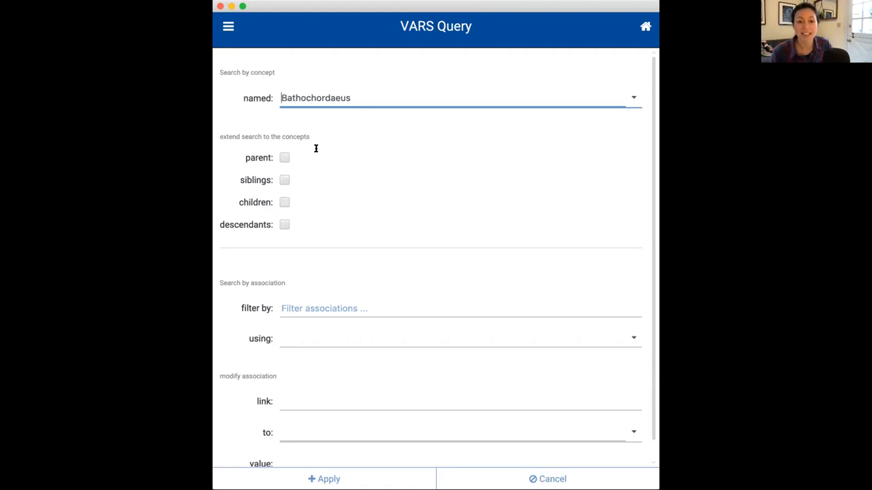
{"action": "mouse_move", "coordinate": [324, 148]}
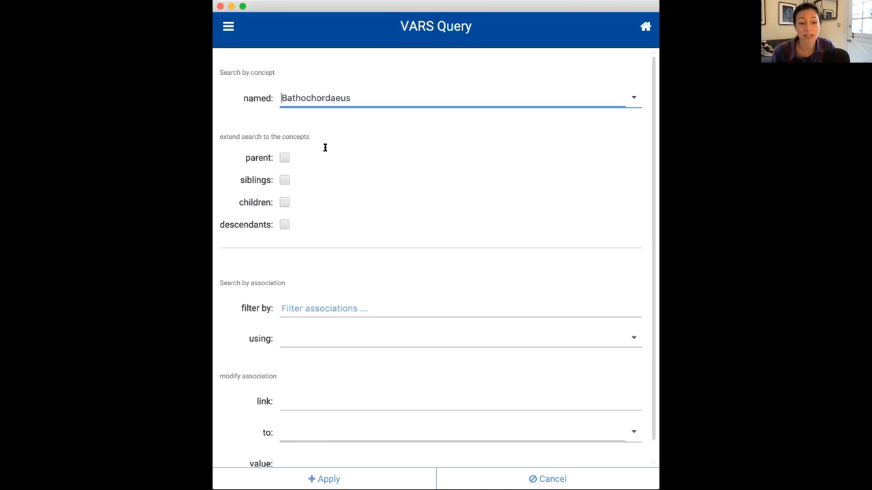
{"action": "mouse_move", "coordinate": [324, 150]}
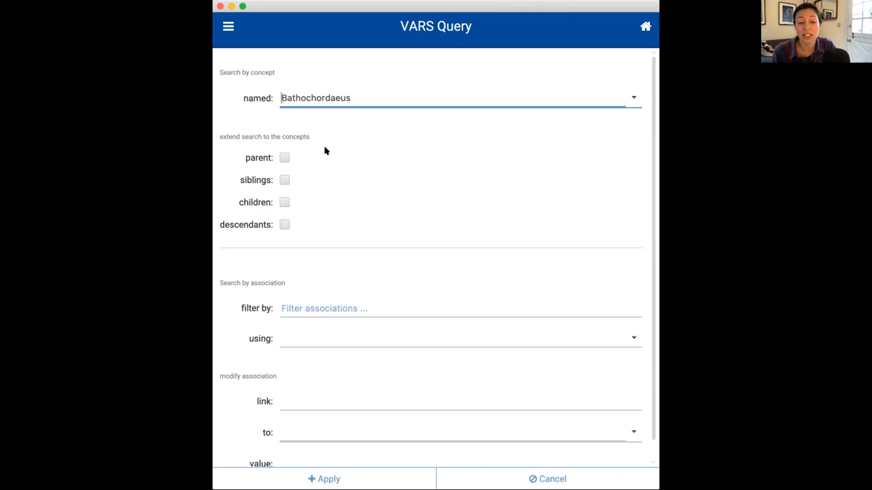
{"action": "mouse_move", "coordinate": [313, 117]}
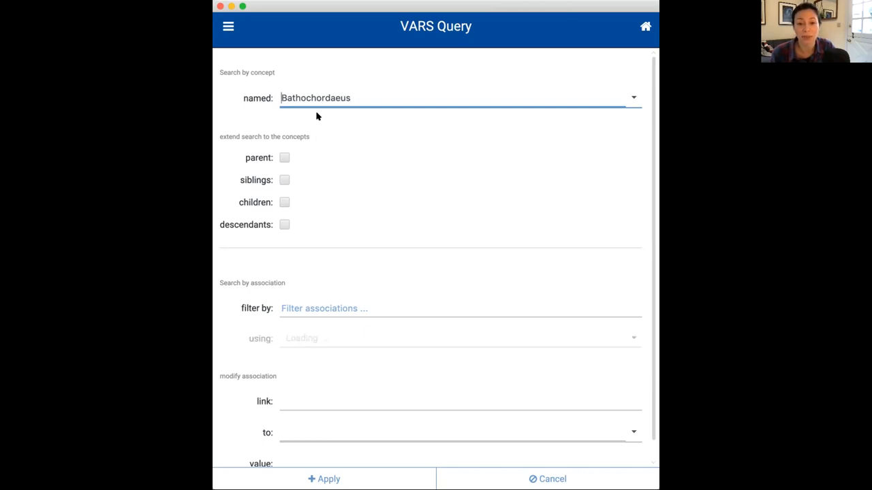
{"action": "mouse_move", "coordinate": [341, 178]}
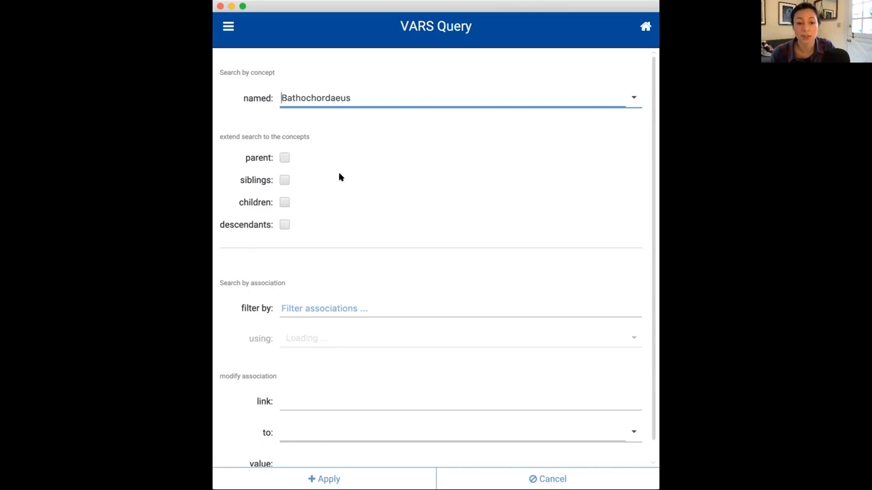
{"action": "mouse_move", "coordinate": [280, 154]}
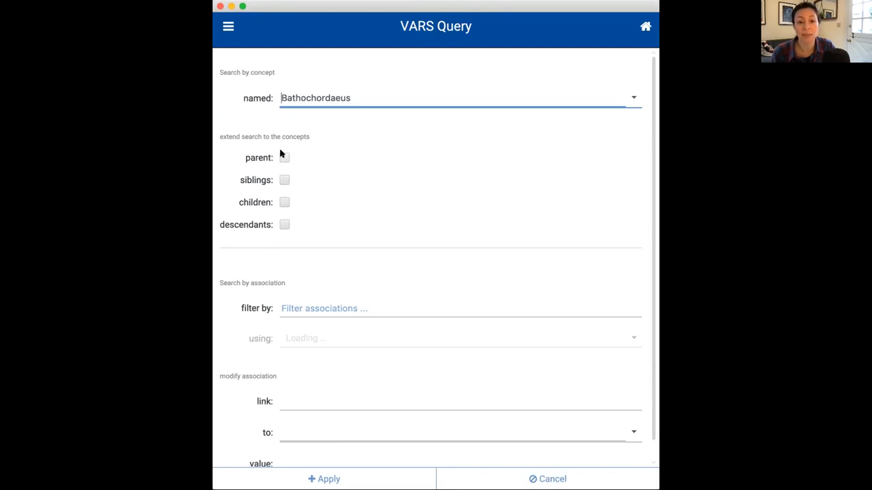
{"action": "mouse_move", "coordinate": [259, 242]}
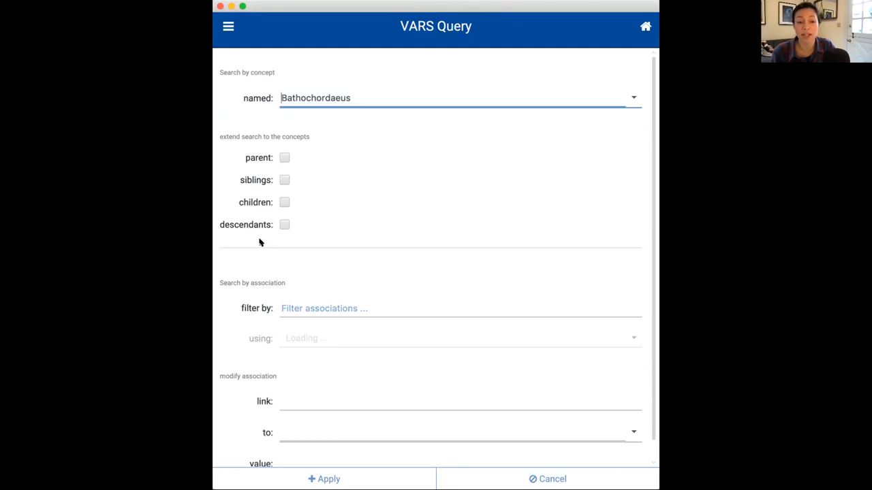
{"action": "mouse_move", "coordinate": [302, 170]}
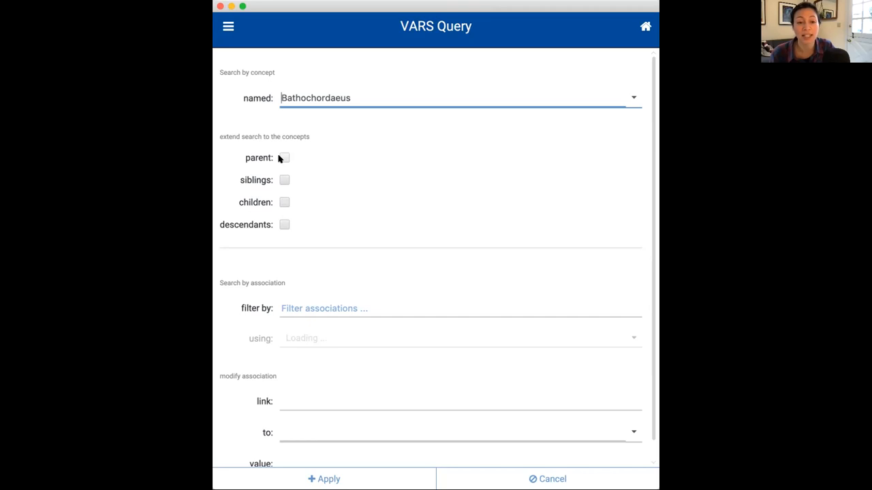
{"action": "mouse_move", "coordinate": [281, 180]}
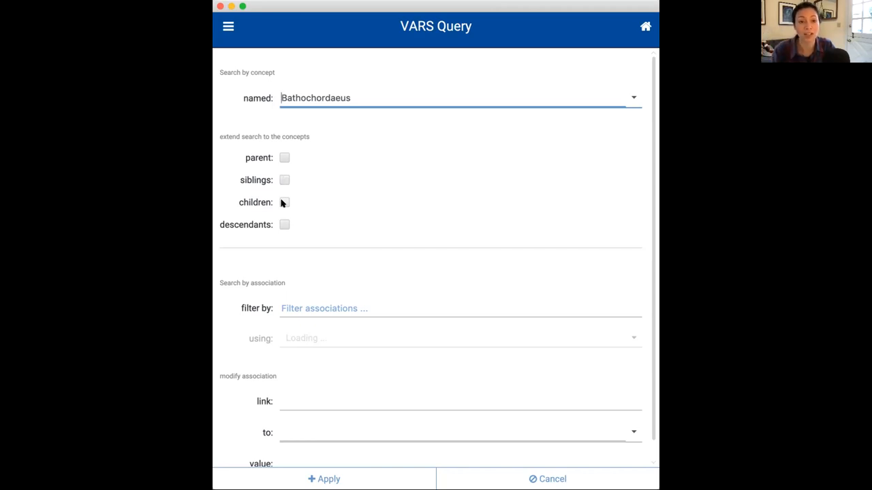
{"action": "mouse_move", "coordinate": [283, 225]}
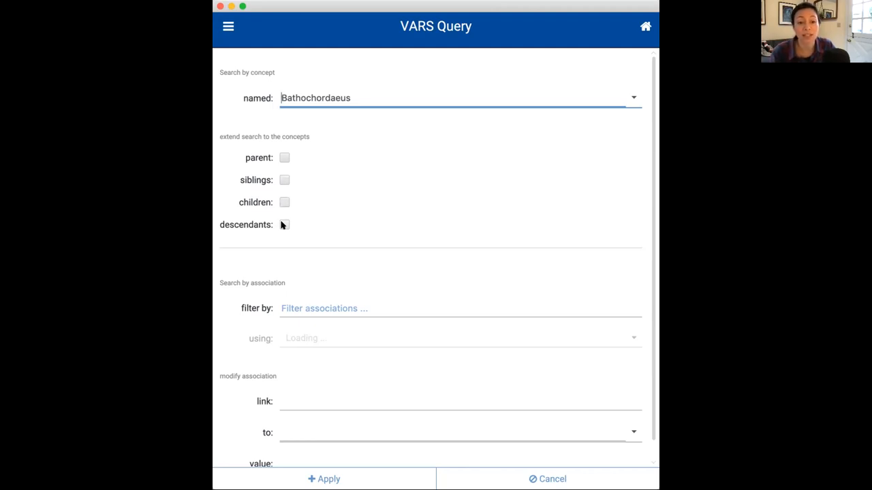
Enable descendants for Bathochordaeus and apply the term to the search list
{"action": "left_click", "coordinate": [283, 225]}
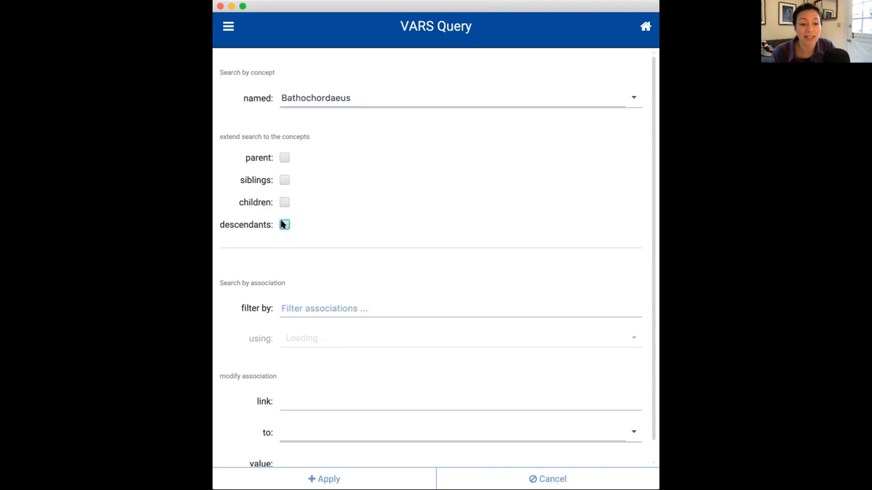
{"action": "left_click", "coordinate": [284, 224]}
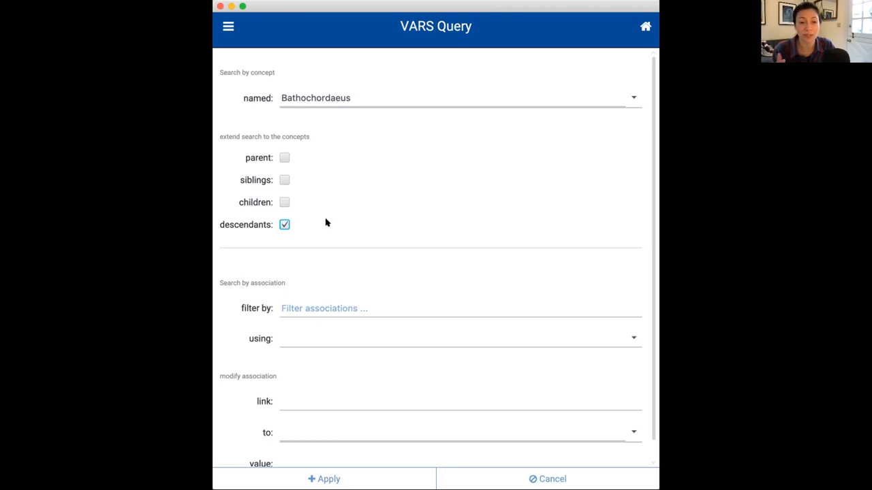
{"action": "mouse_move", "coordinate": [333, 221]}
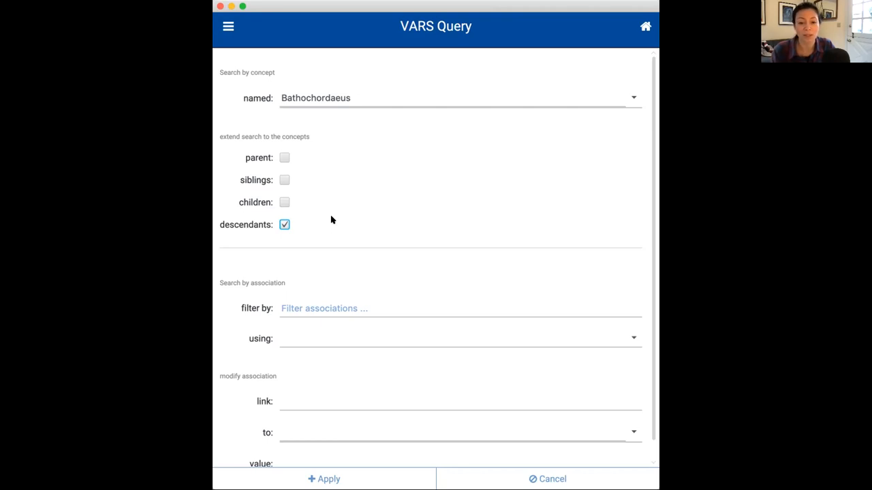
{"action": "left_click", "coordinate": [324, 479]}
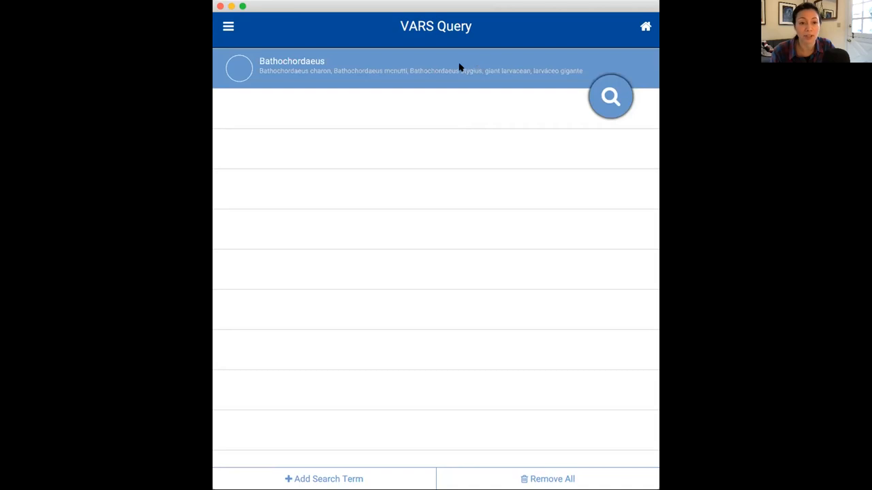
{"action": "mouse_move", "coordinate": [451, 68]}
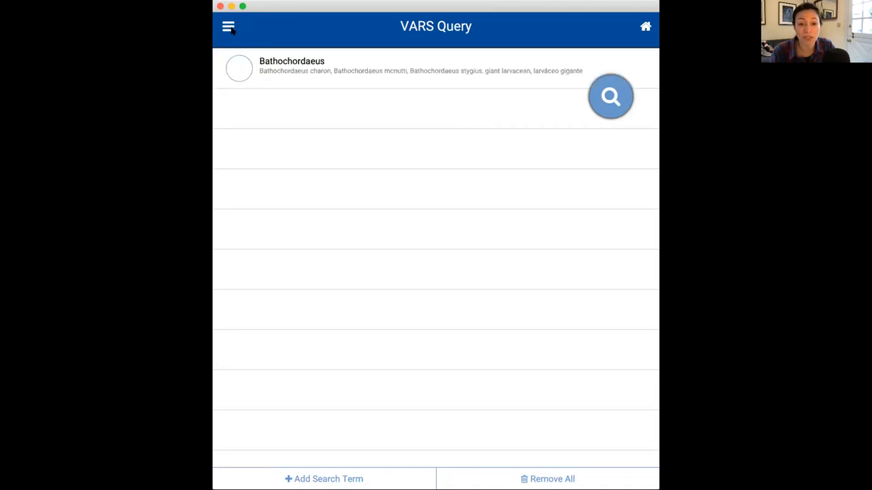
Review the return-field checklist through all its sections, keeping concept marked for output
{"action": "left_click", "coordinate": [229, 26]}
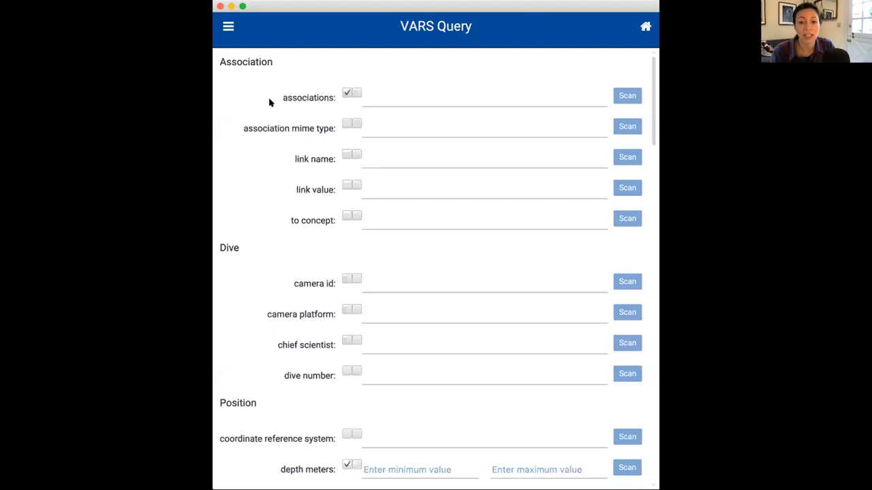
{"action": "scroll", "scroll_direction": "down", "scroll_amount": 3}
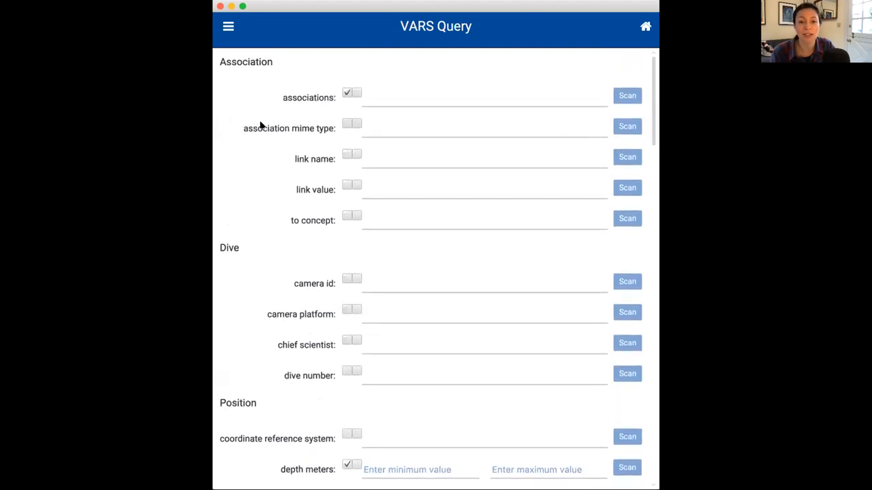
{"action": "scroll", "scroll_direction": "down", "scroll_amount": 3}
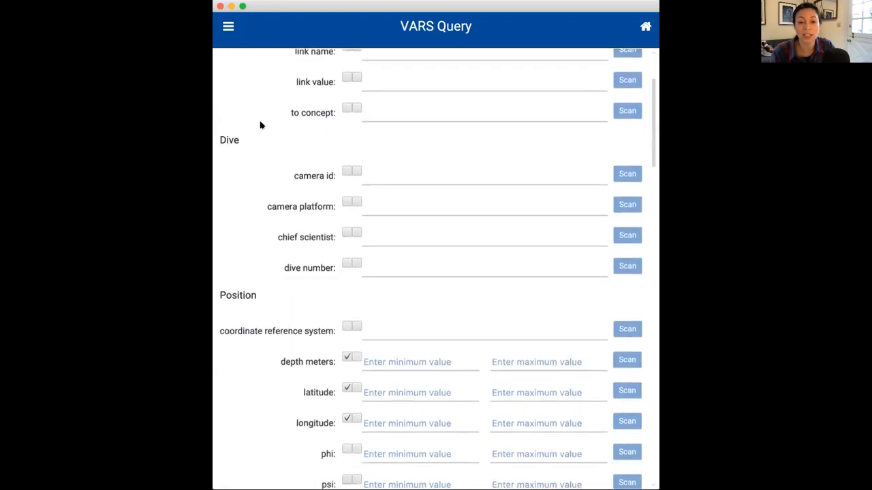
{"action": "scroll", "scroll_direction": "down", "scroll_amount": 3}
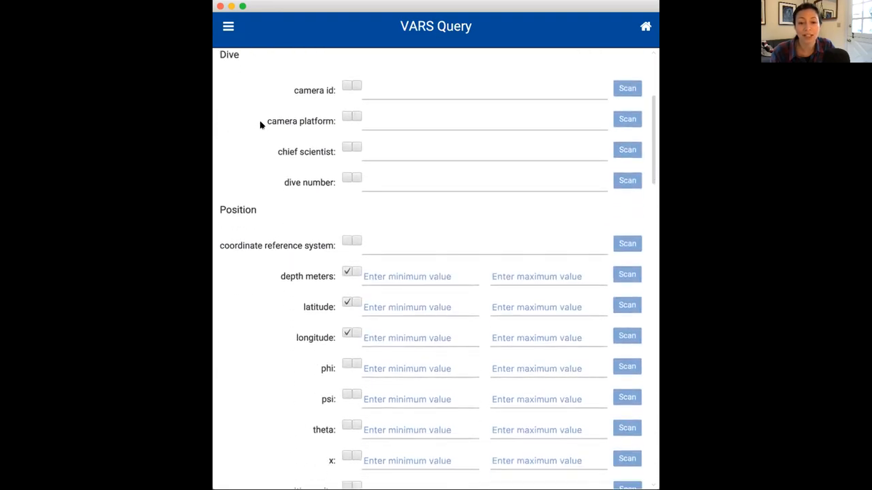
{"action": "scroll", "scroll_direction": "down", "scroll_amount": 3}
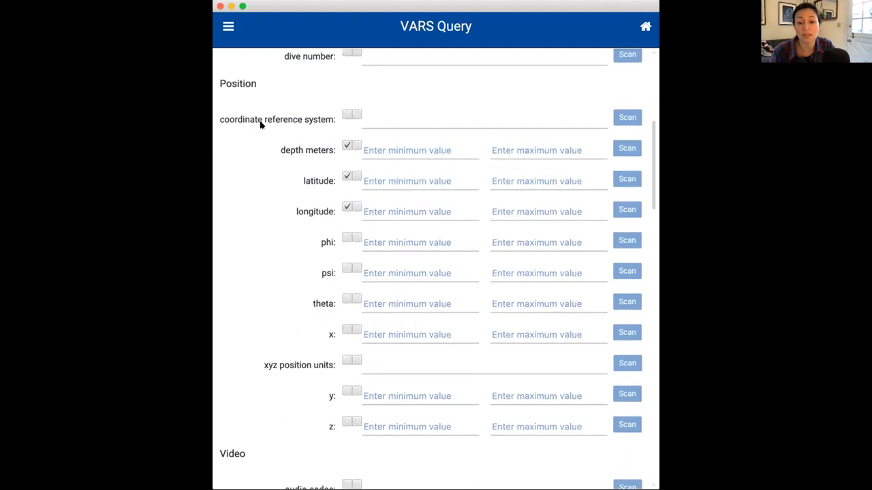
{"action": "scroll", "scroll_direction": "down", "scroll_amount": 3}
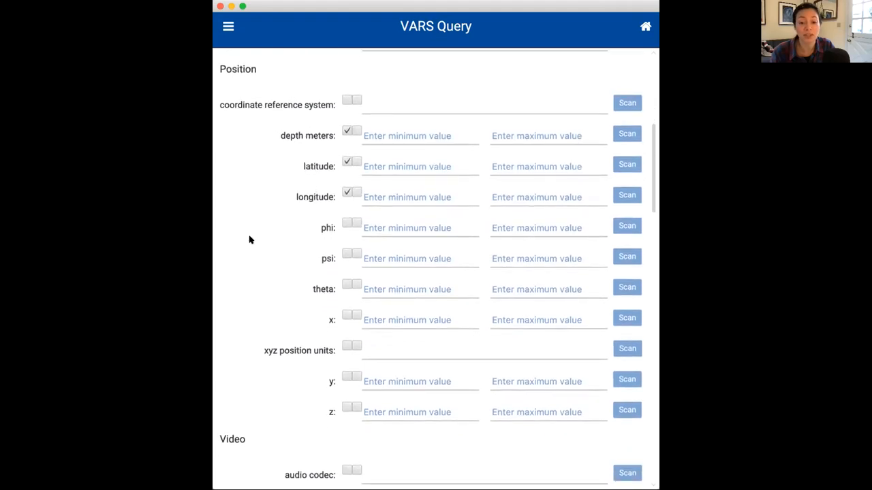
{"action": "scroll", "scroll_direction": "down", "scroll_amount": 3}
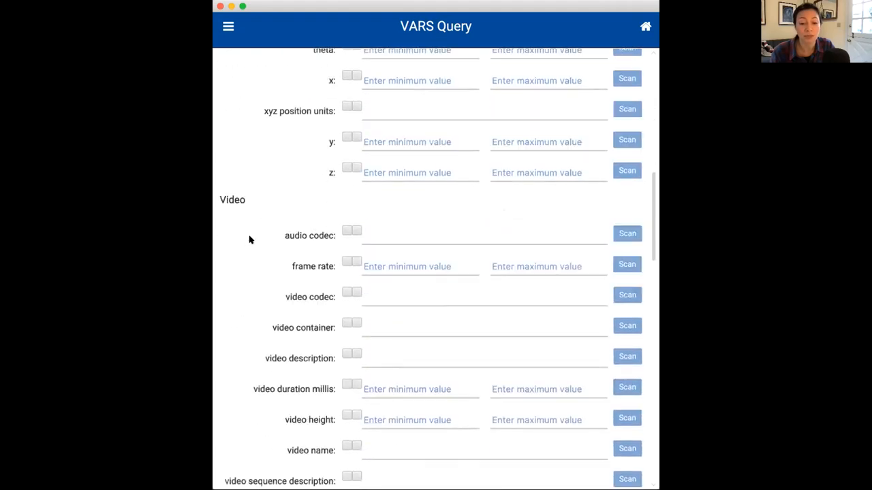
{"action": "scroll", "scroll_direction": "down", "scroll_amount": 3}
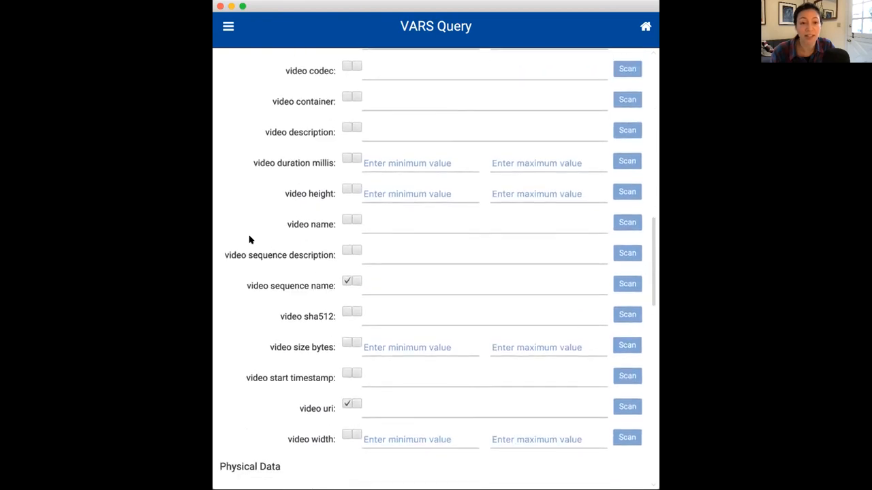
{"action": "scroll", "scroll_direction": "down", "scroll_amount": 3}
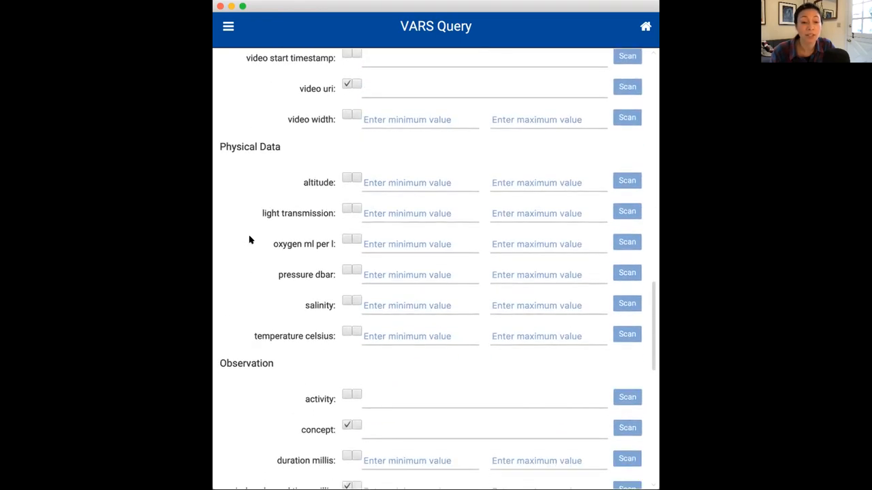
{"action": "scroll", "scroll_direction": "down", "scroll_amount": 3}
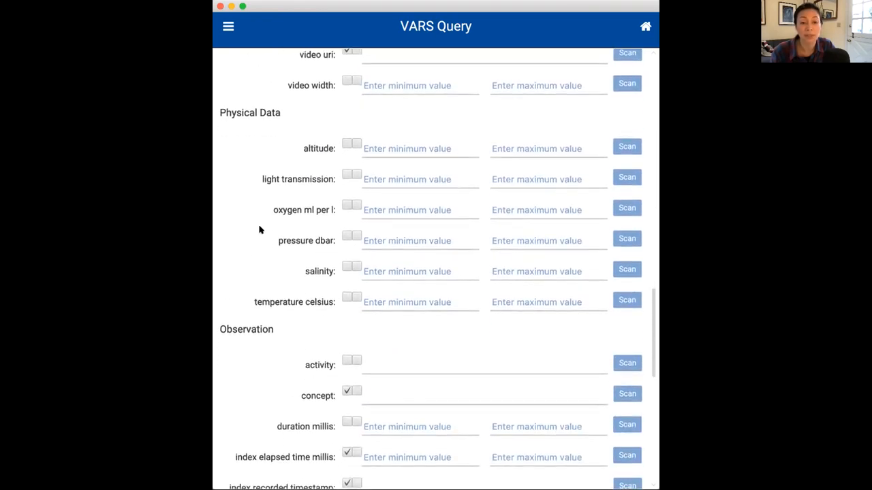
{"action": "scroll", "scroll_direction": "down", "scroll_amount": 3}
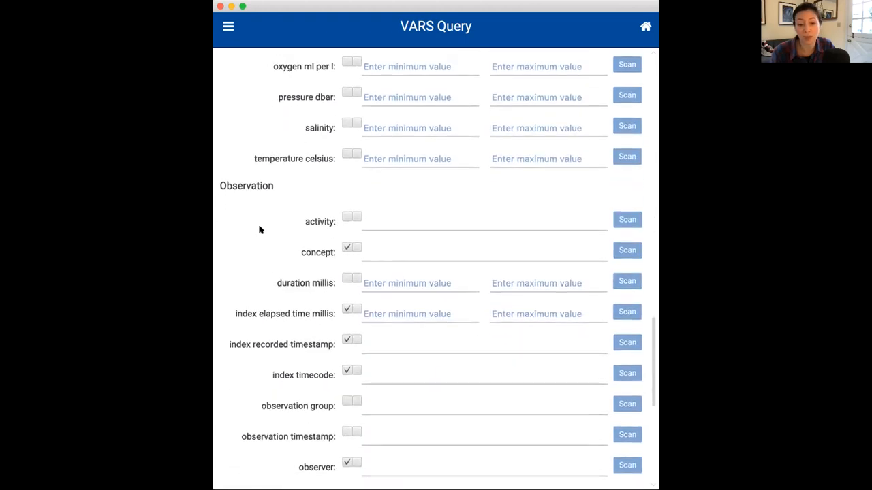
{"action": "scroll", "scroll_direction": "down", "scroll_amount": 3}
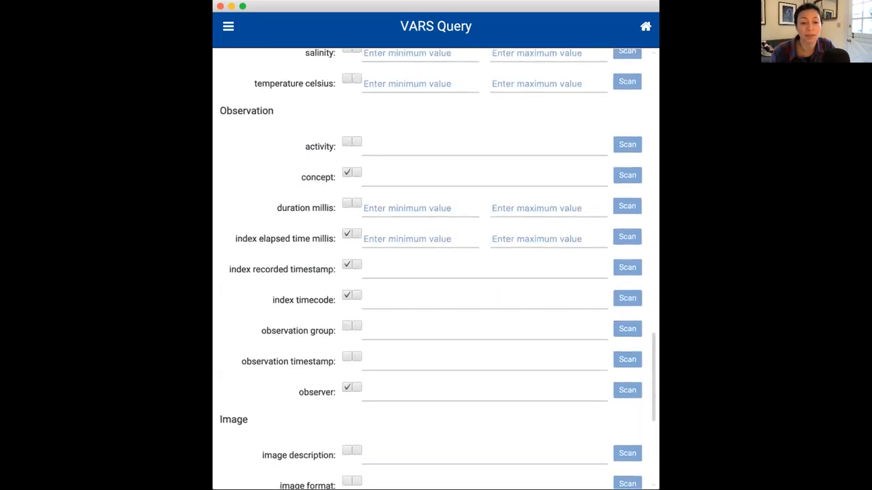
{"action": "scroll", "scroll_direction": "up", "scroll_amount": 3}
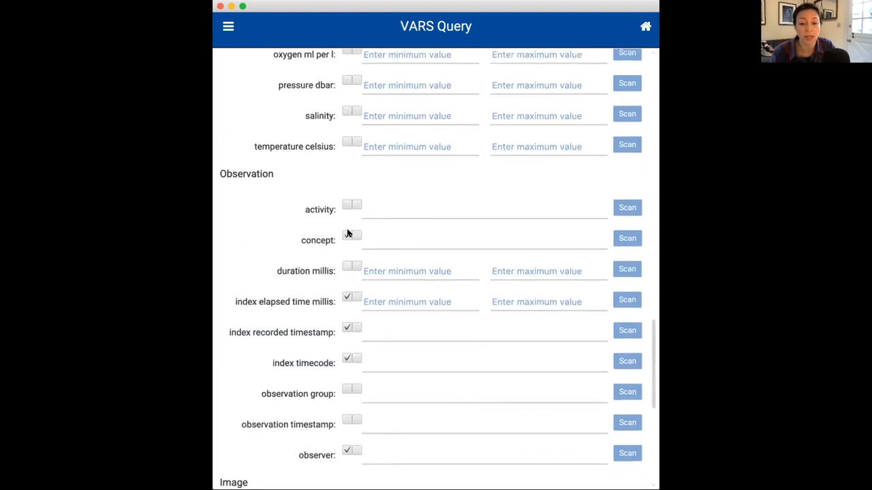
{"action": "left_click", "coordinate": [351, 235]}
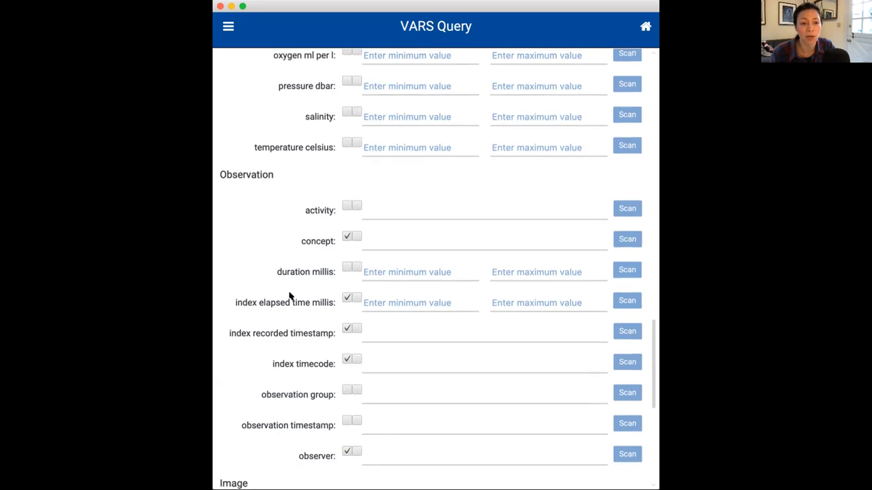
{"action": "scroll", "scroll_direction": "down", "scroll_amount": 3}
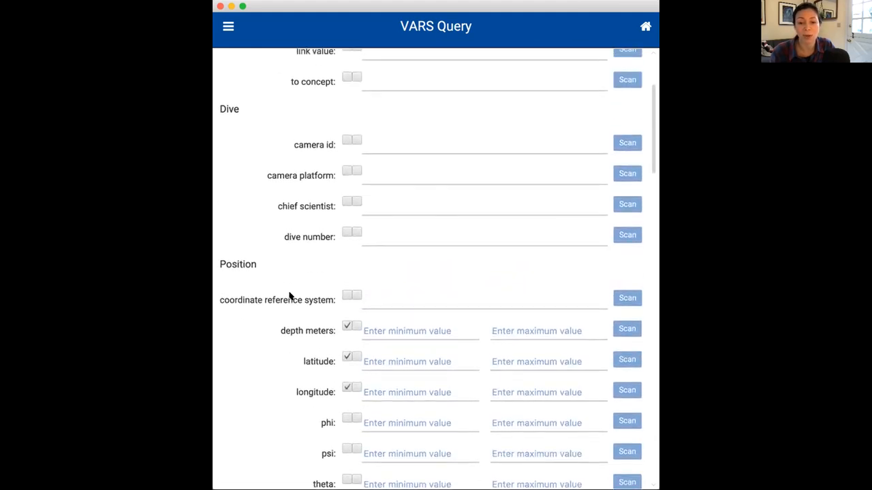
Under Physical Data, mark light transmission, oxygen, temperature and salinity for output
{"action": "scroll", "scroll_direction": "down", "scroll_amount": 3}
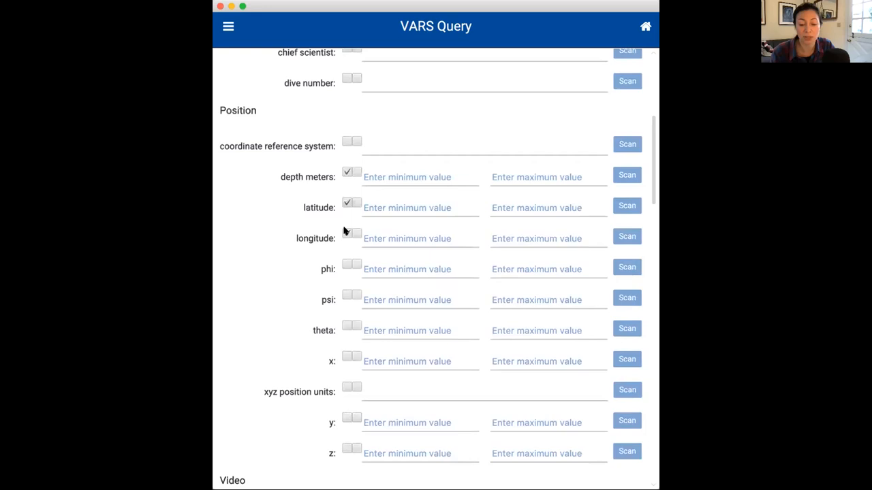
{"action": "scroll", "scroll_direction": "down", "scroll_amount": 3}
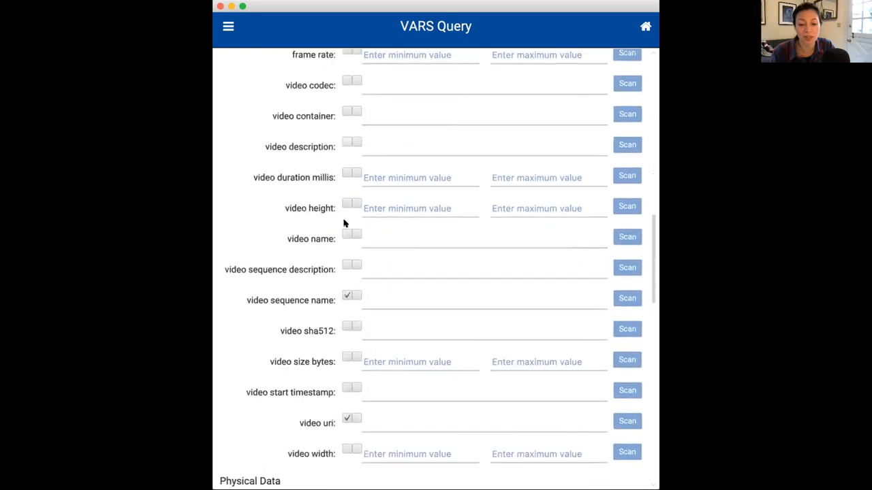
{"action": "scroll", "scroll_direction": "down", "scroll_amount": 3}
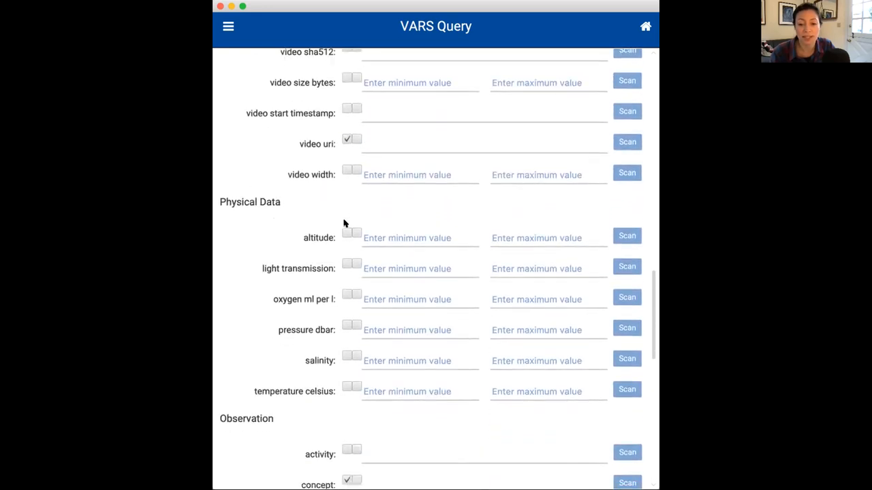
{"action": "left_click", "coordinate": [347, 264]}
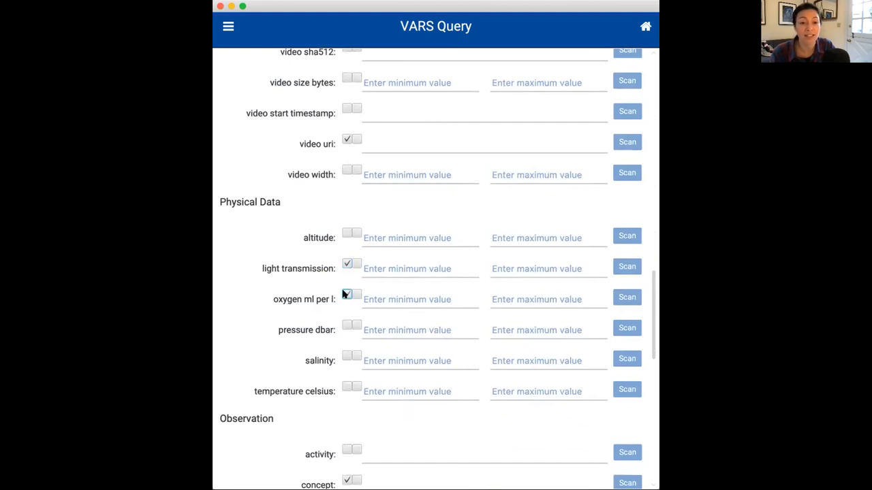
{"action": "left_click", "coordinate": [348, 294]}
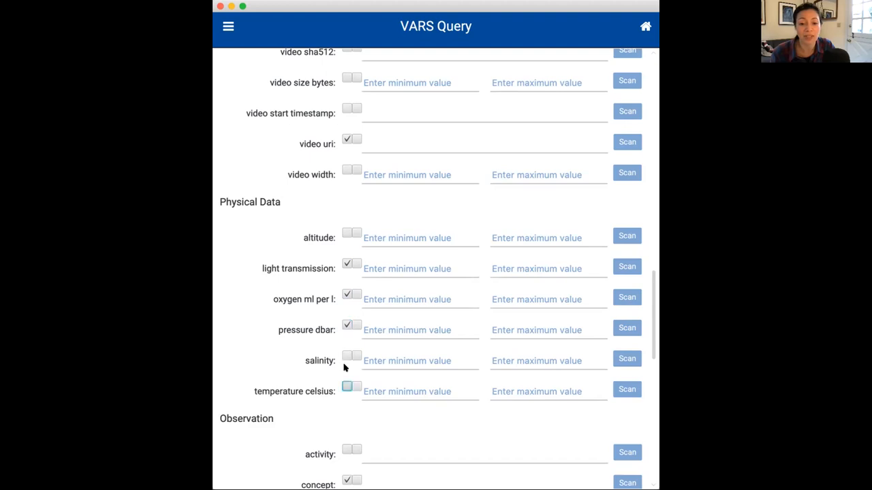
{"action": "left_click", "coordinate": [351, 356]}
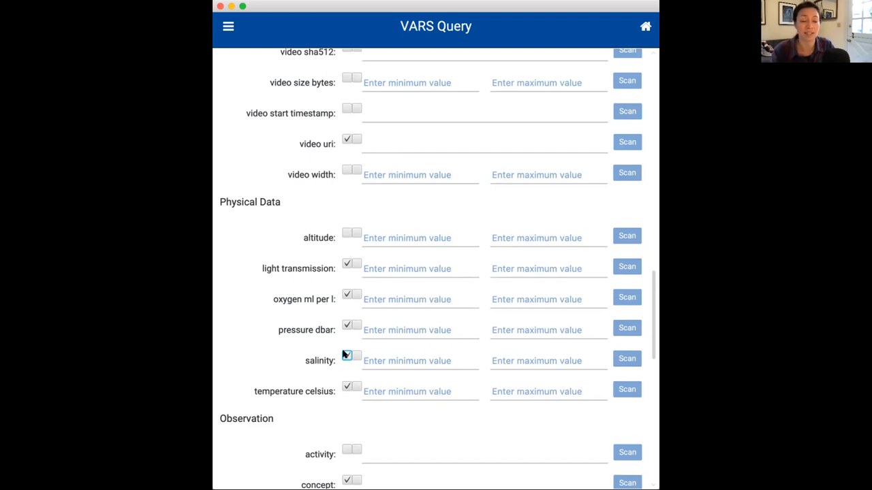
{"action": "left_click", "coordinate": [347, 356]}
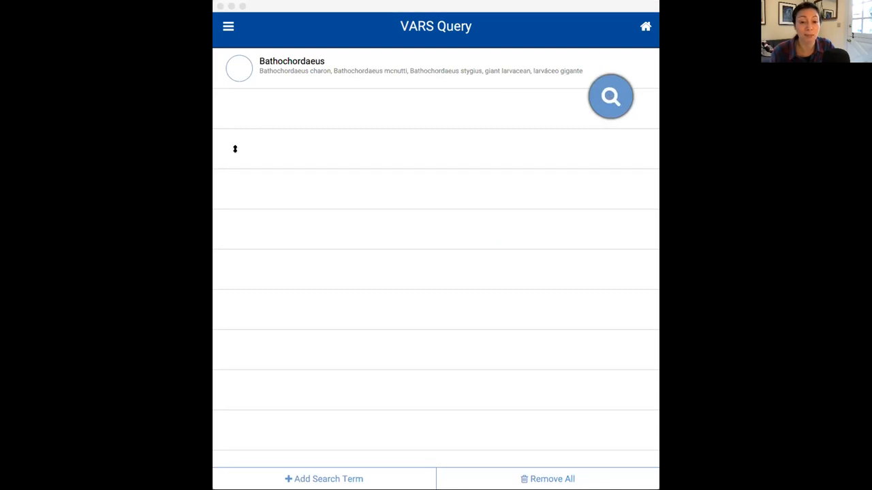
{"action": "mouse_move", "coordinate": [370, 132]}
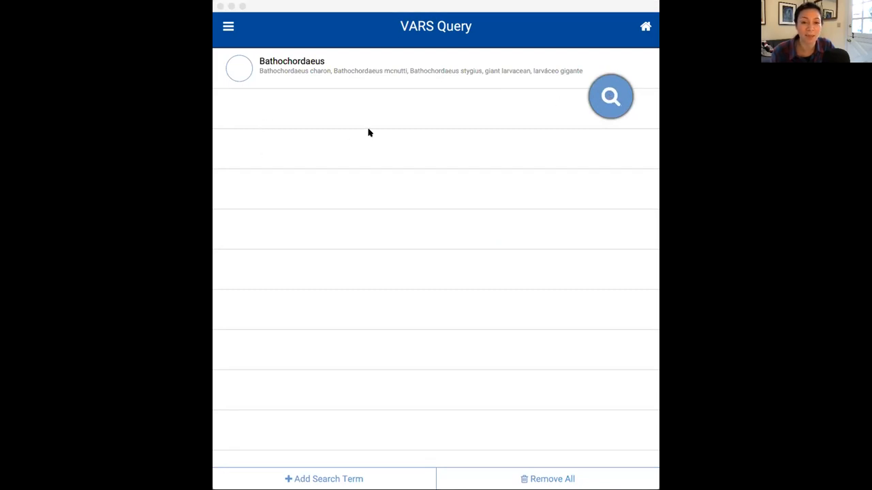
{"action": "mouse_move", "coordinate": [447, 152]}
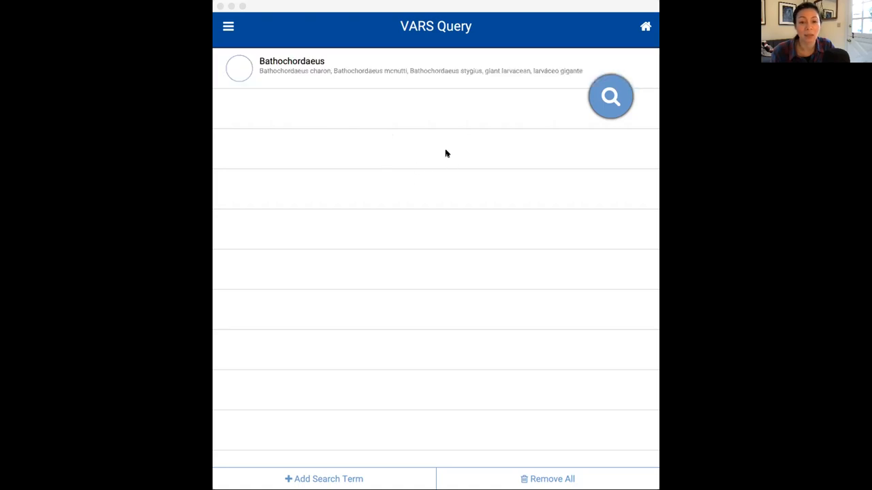
{"action": "mouse_move", "coordinate": [286, 174]}
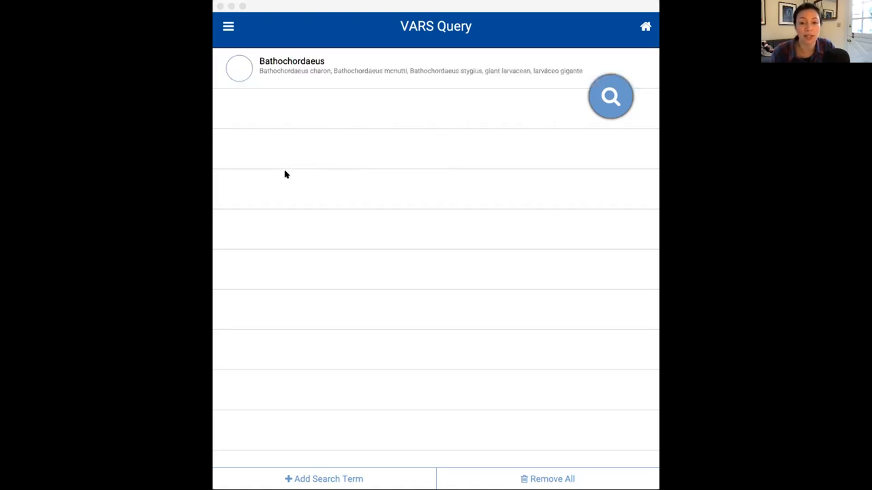
{"action": "mouse_move", "coordinate": [340, 163]}
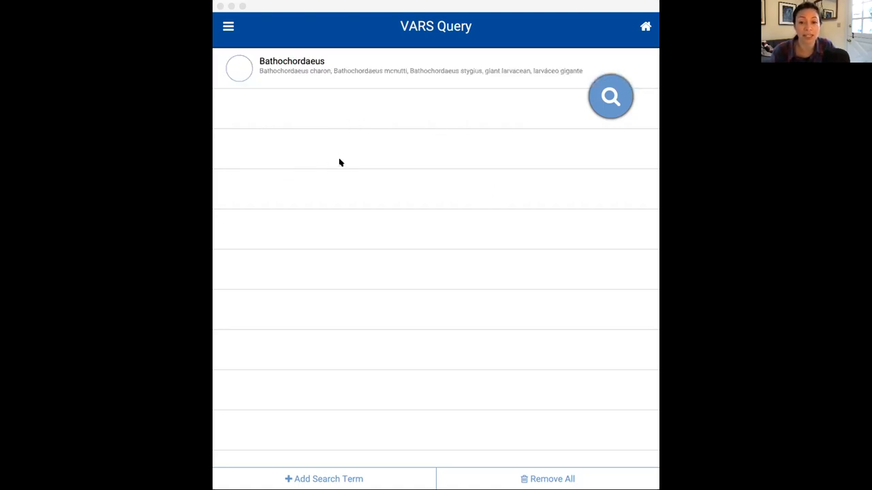
{"action": "mouse_move", "coordinate": [380, 169]}
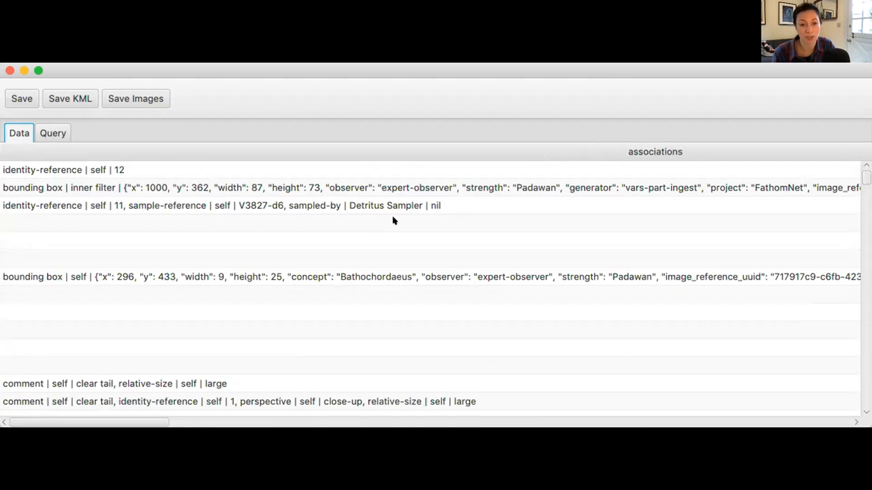
{"action": "mouse_move", "coordinate": [440, 218]}
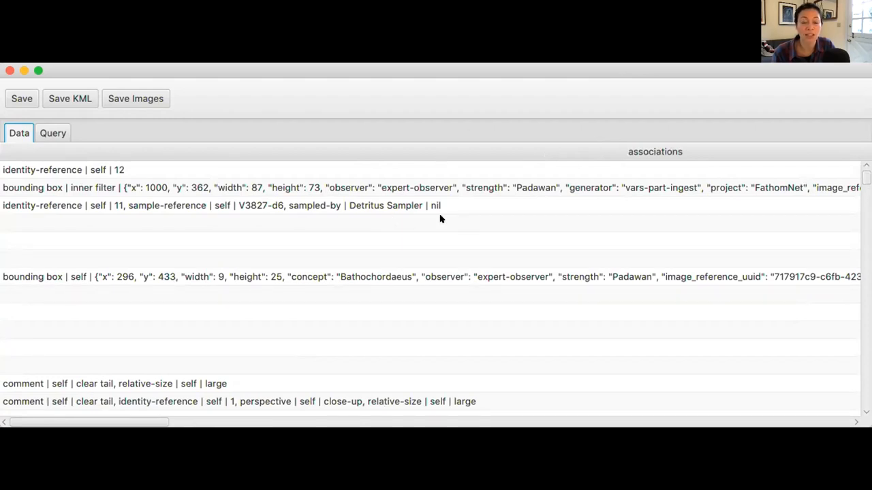
{"action": "scroll", "scroll_direction": "right", "scroll_amount": 3}
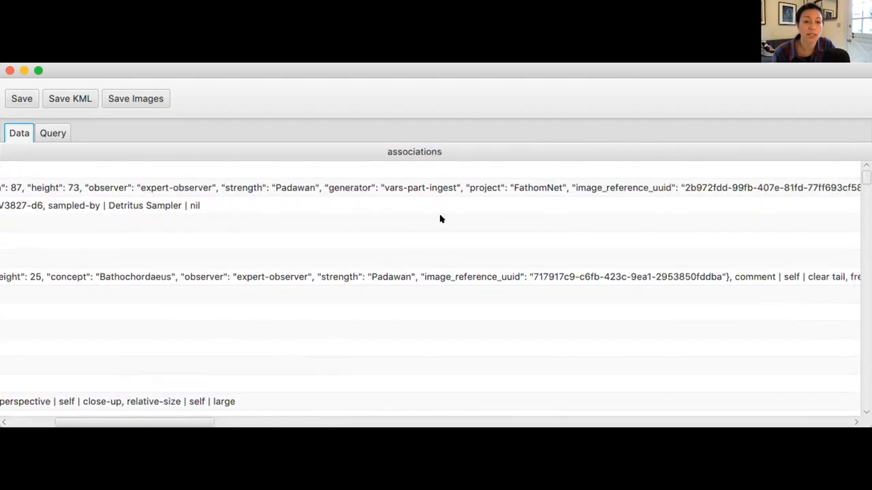
{"action": "scroll", "scroll_direction": "right", "scroll_amount": 3}
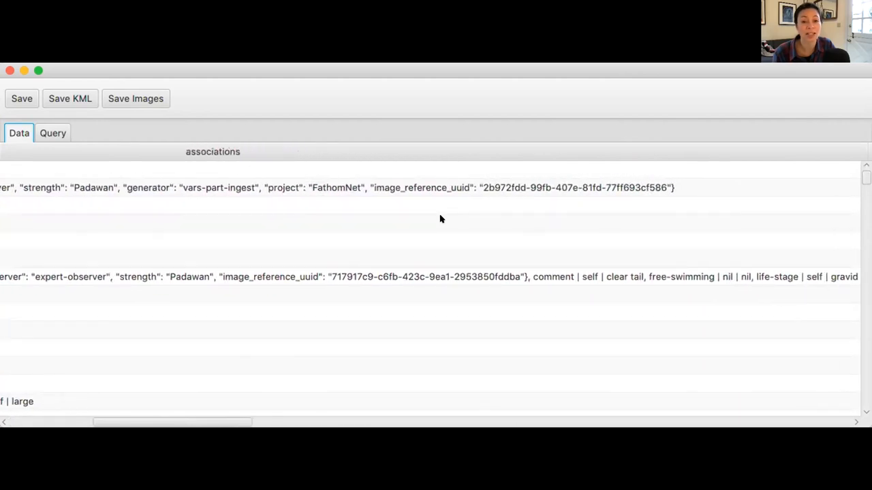
{"action": "scroll", "scroll_direction": "right", "scroll_amount": 3}
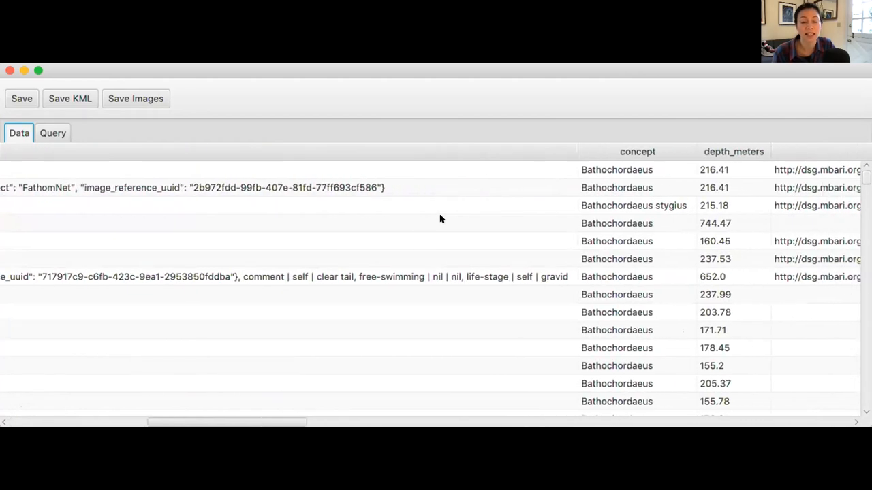
{"action": "scroll", "scroll_direction": "right", "scroll_amount": 3}
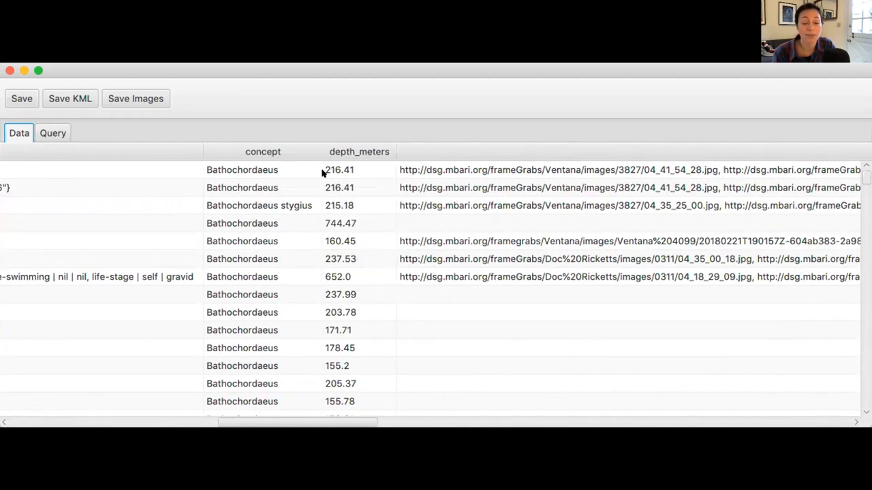
{"action": "mouse_move", "coordinate": [371, 196]}
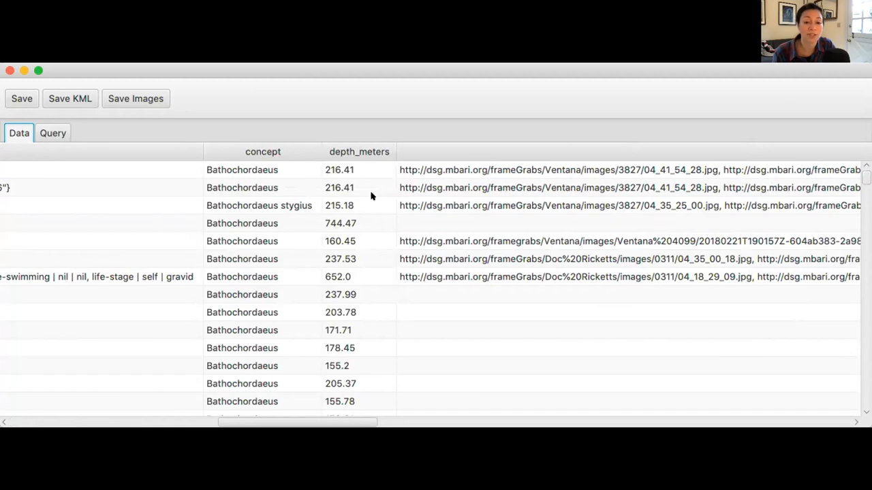
{"action": "scroll", "scroll_direction": "right", "scroll_amount": 3}
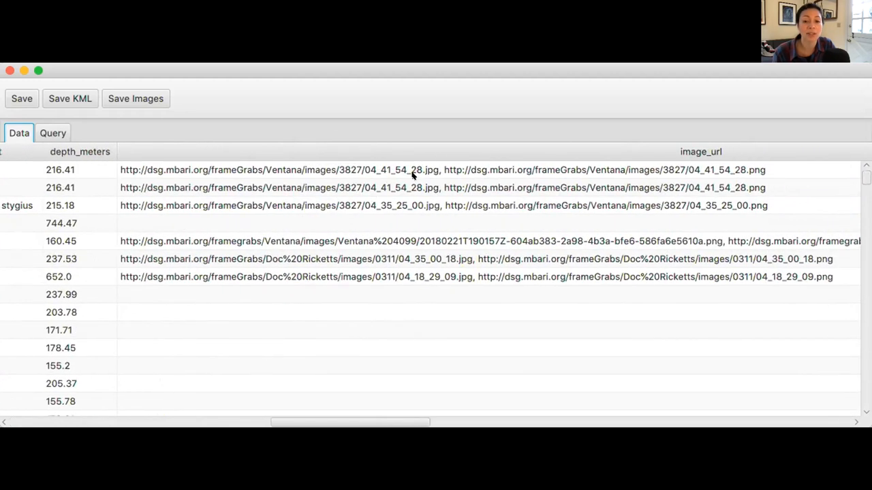
{"action": "mouse_move", "coordinate": [502, 185]}
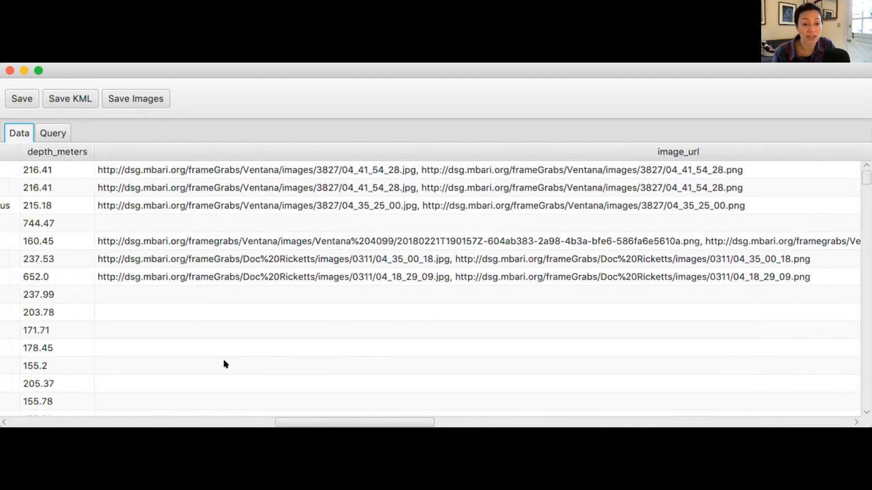
{"action": "scroll", "scroll_direction": "right", "scroll_amount": 3}
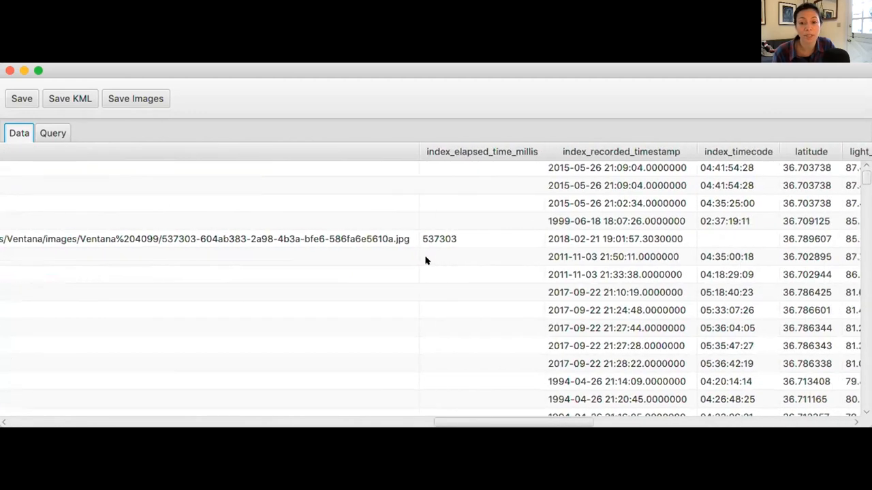
{"action": "scroll", "scroll_direction": "right", "scroll_amount": 3}
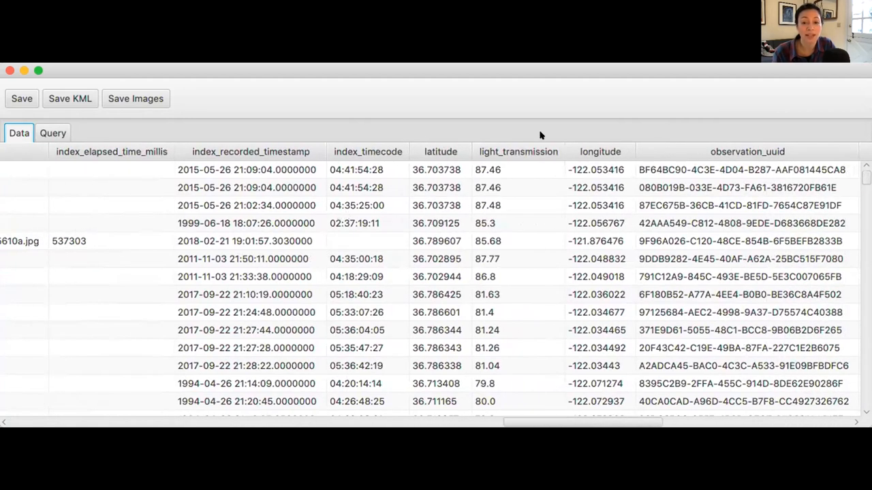
{"action": "mouse_move", "coordinate": [598, 175]}
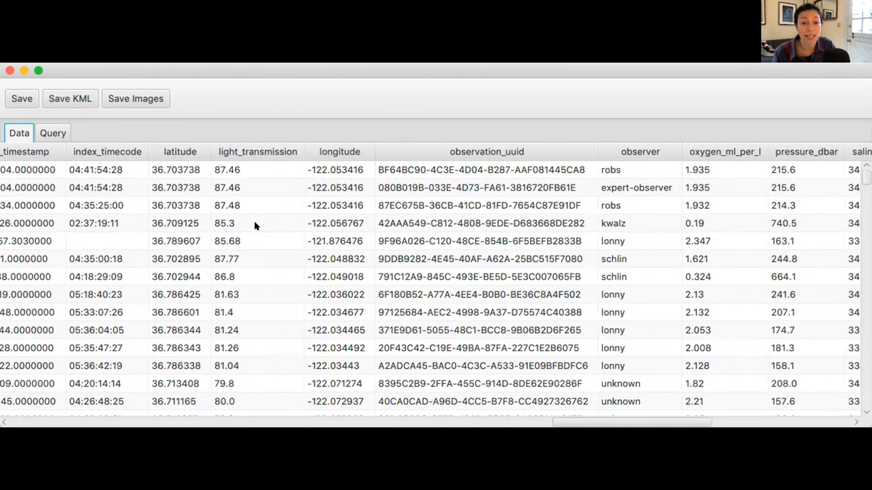
{"action": "scroll", "scroll_direction": "right", "scroll_amount": 3}
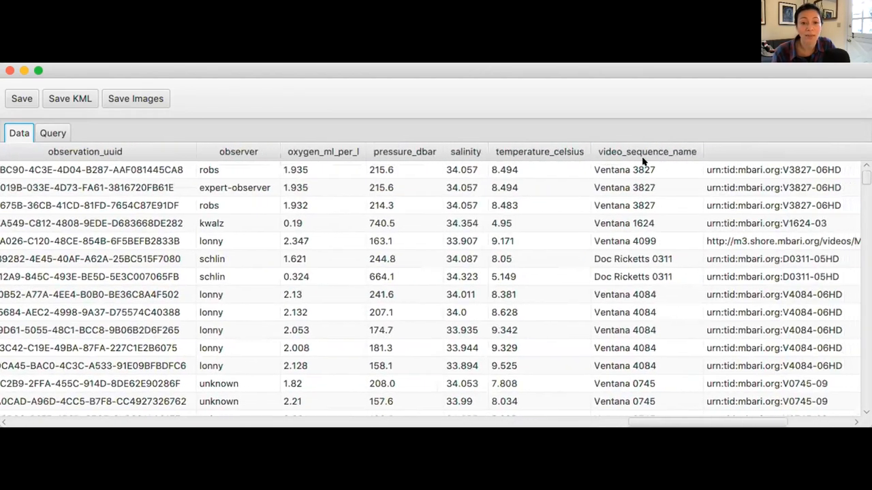
{"action": "scroll", "scroll_direction": "right", "scroll_amount": 3}
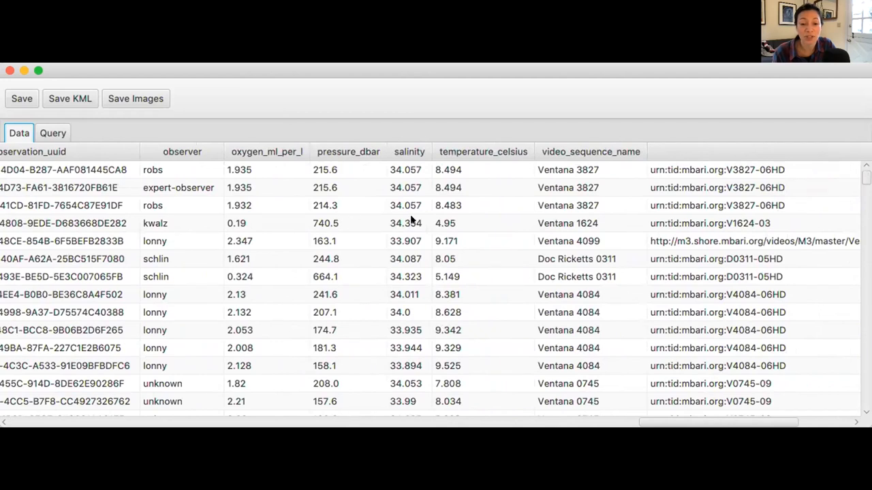
{"action": "mouse_move", "coordinate": [474, 222]}
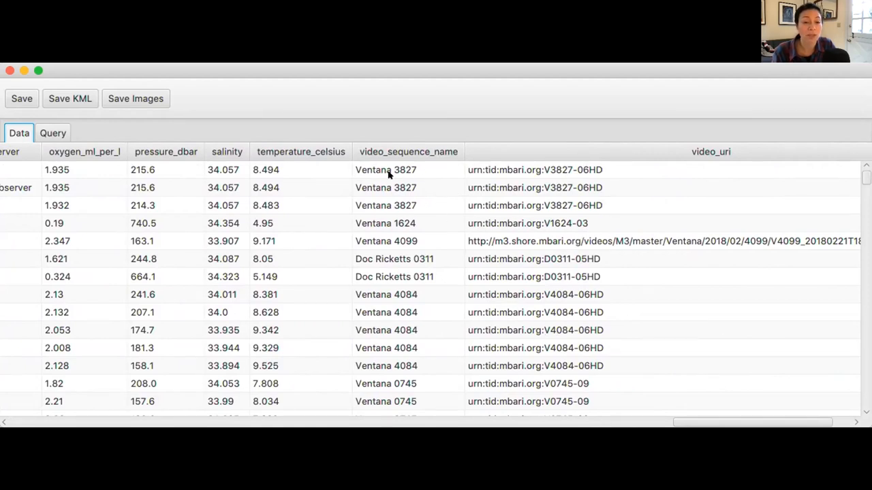
{"action": "mouse_move", "coordinate": [383, 184]}
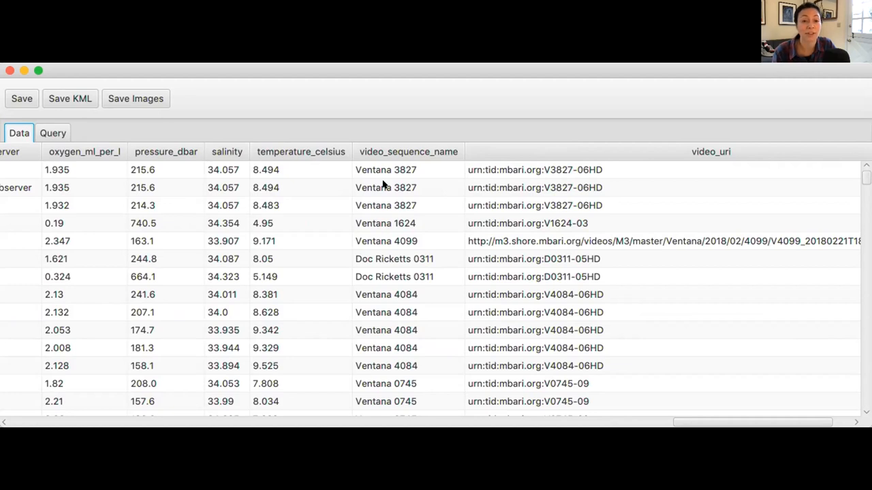
{"action": "mouse_move", "coordinate": [392, 163]}
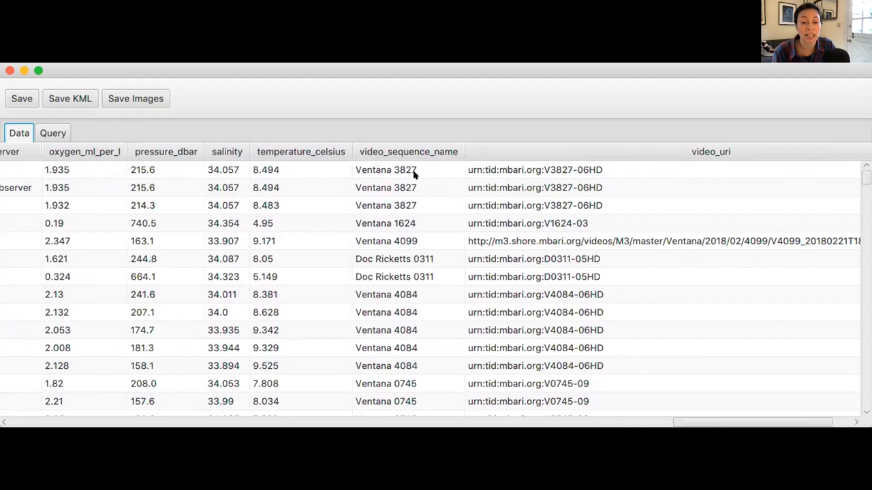
{"action": "mouse_move", "coordinate": [425, 172]}
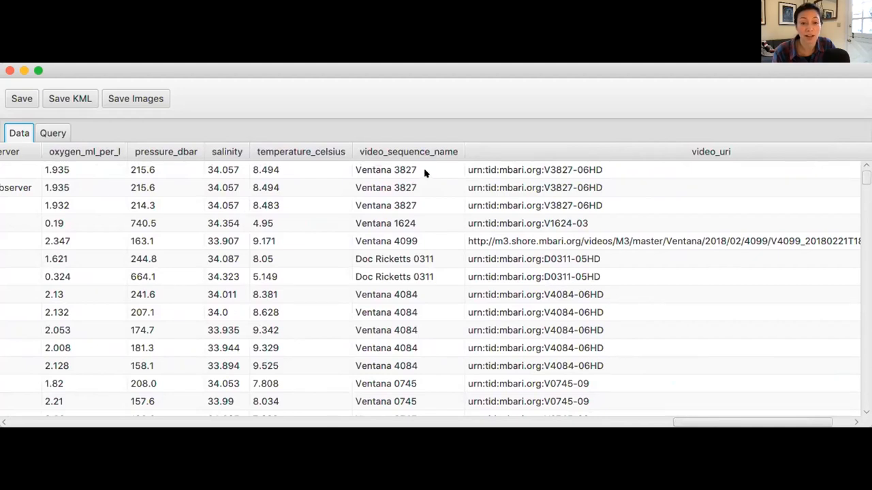
{"action": "mouse_move", "coordinate": [405, 171]}
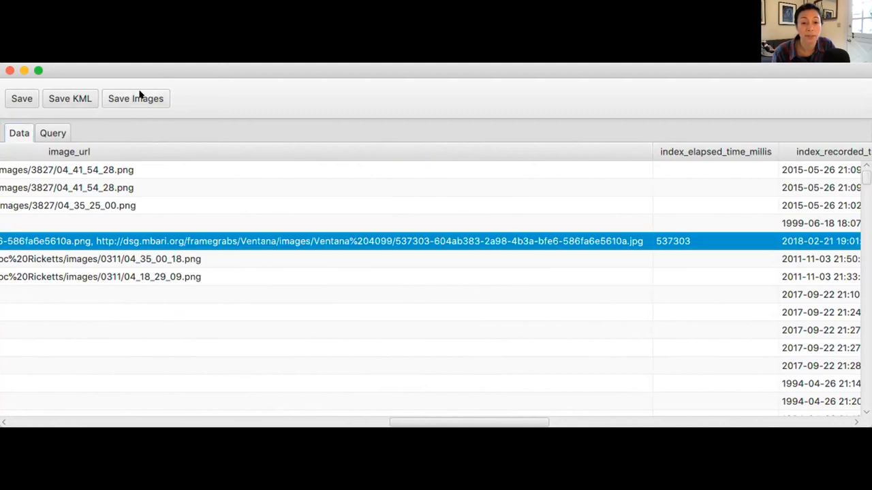
{"action": "mouse_move", "coordinate": [149, 66]}
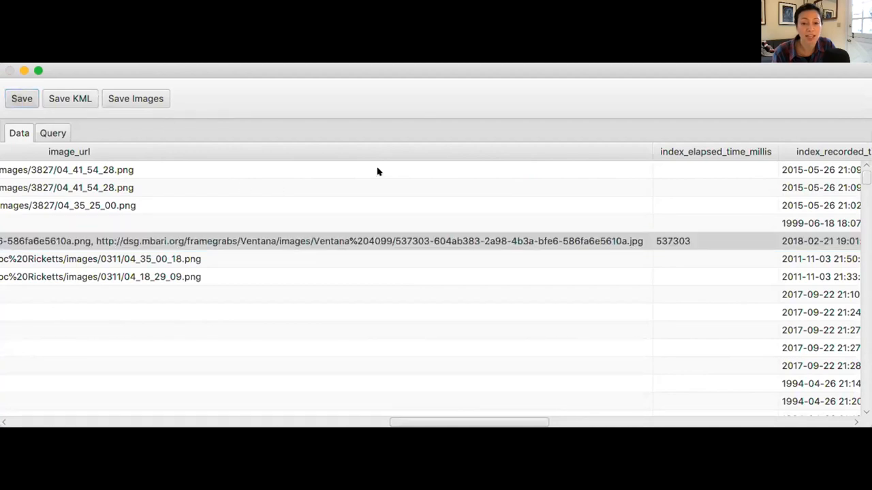
{"action": "mouse_move", "coordinate": [179, 307]}
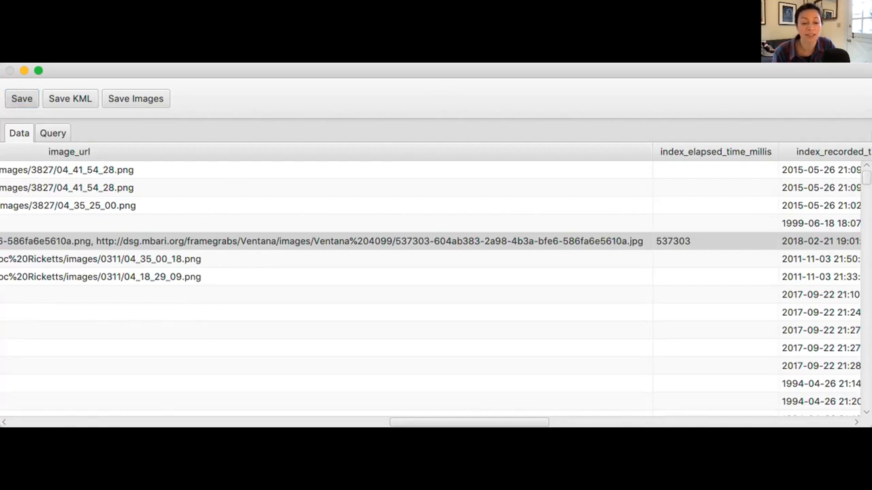
{"action": "mouse_move", "coordinate": [666, 376]}
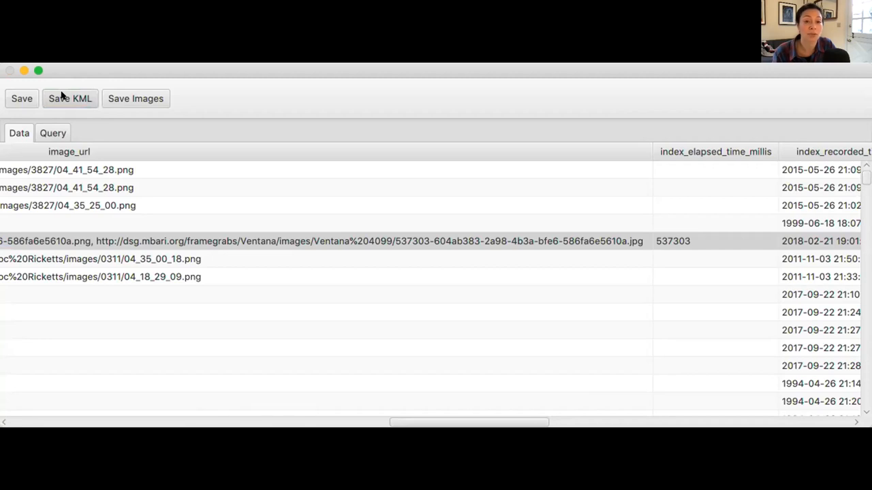
{"action": "mouse_move", "coordinate": [565, 376]}
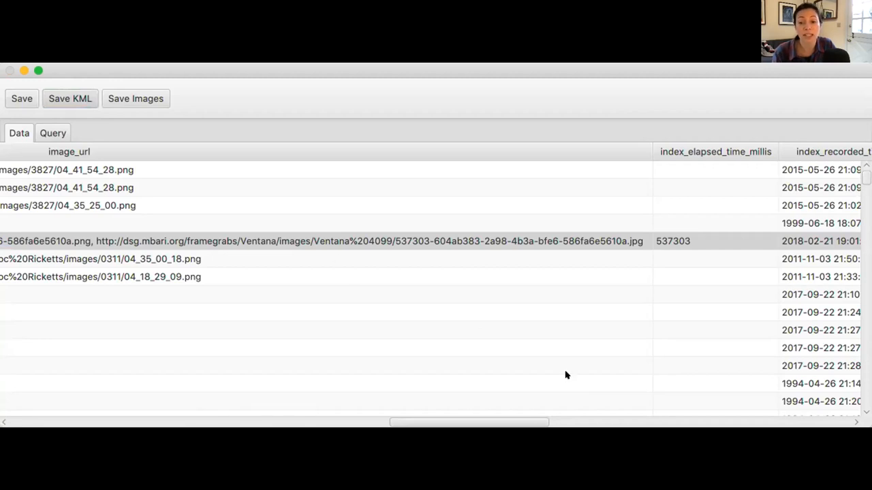
{"action": "left_click", "coordinate": [69, 98]}
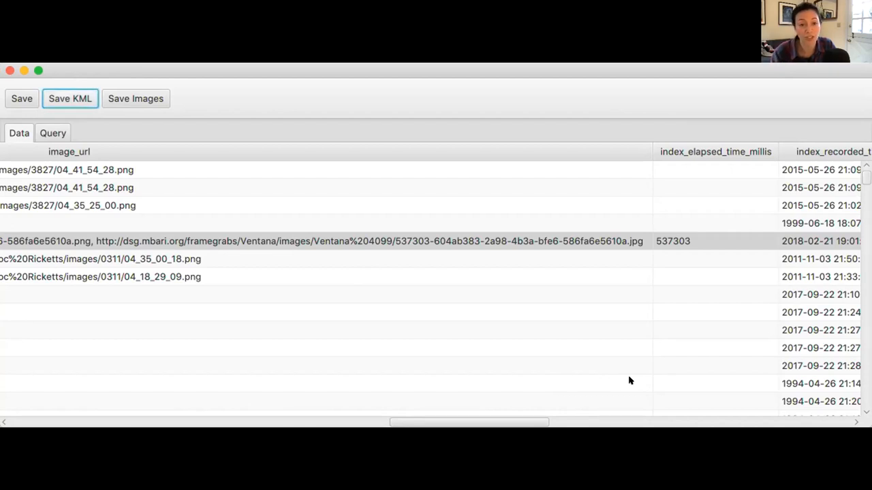
{"action": "mouse_move", "coordinate": [163, 117]}
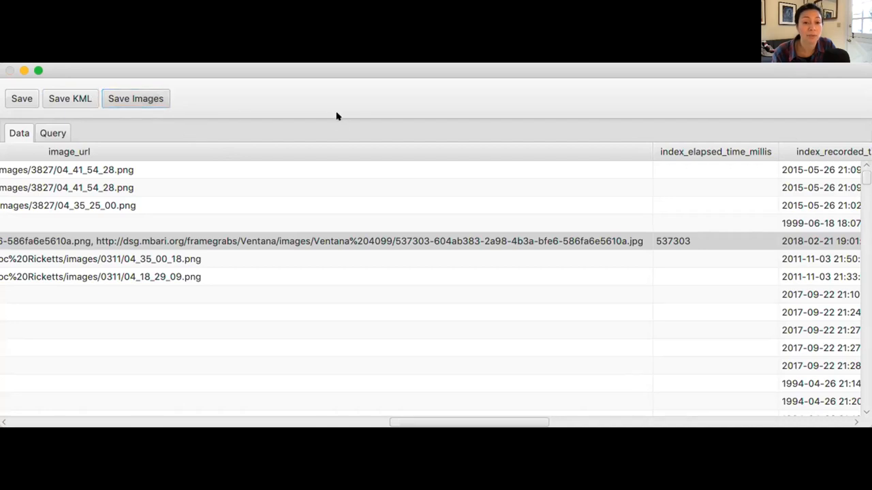
{"action": "mouse_move", "coordinate": [335, 139]}
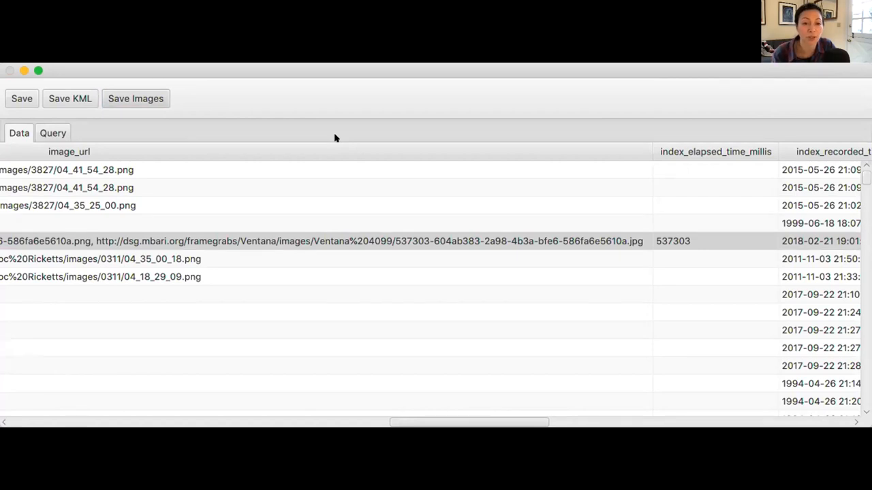
{"action": "mouse_move", "coordinate": [561, 346]}
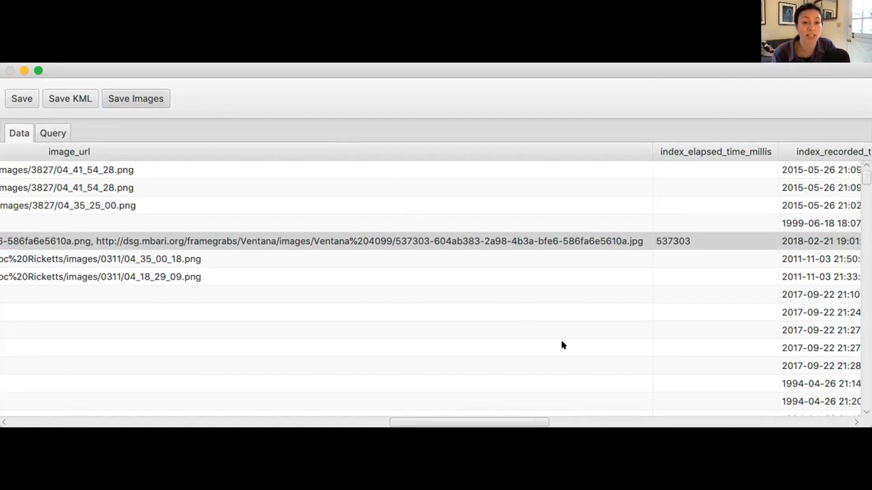
{"action": "mouse_move", "coordinate": [606, 388]}
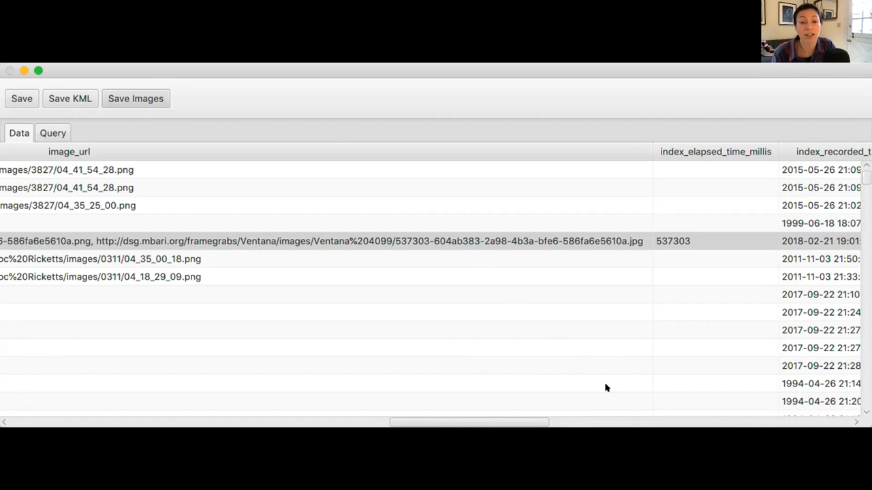
{"action": "mouse_move", "coordinate": [608, 382]}
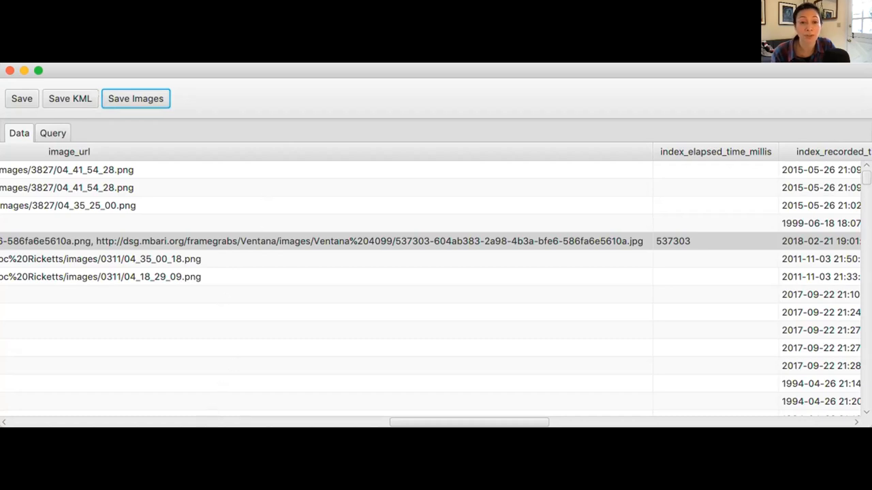
{"action": "mouse_move", "coordinate": [257, 72]}
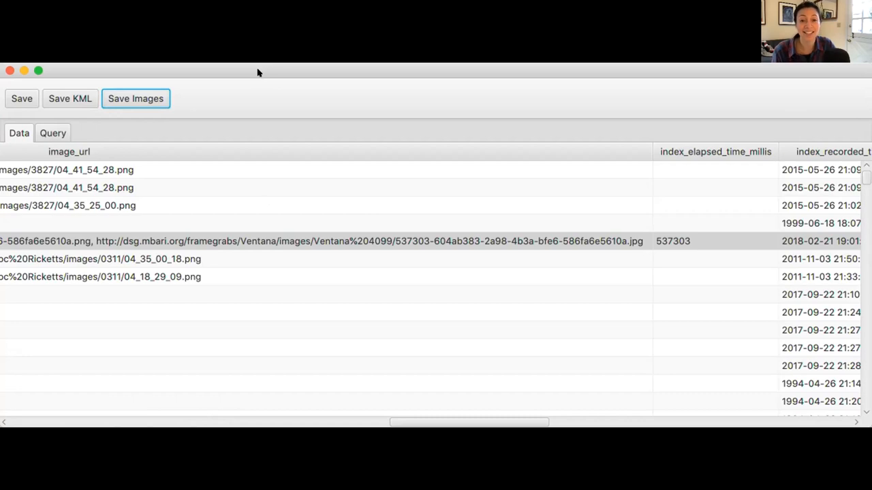